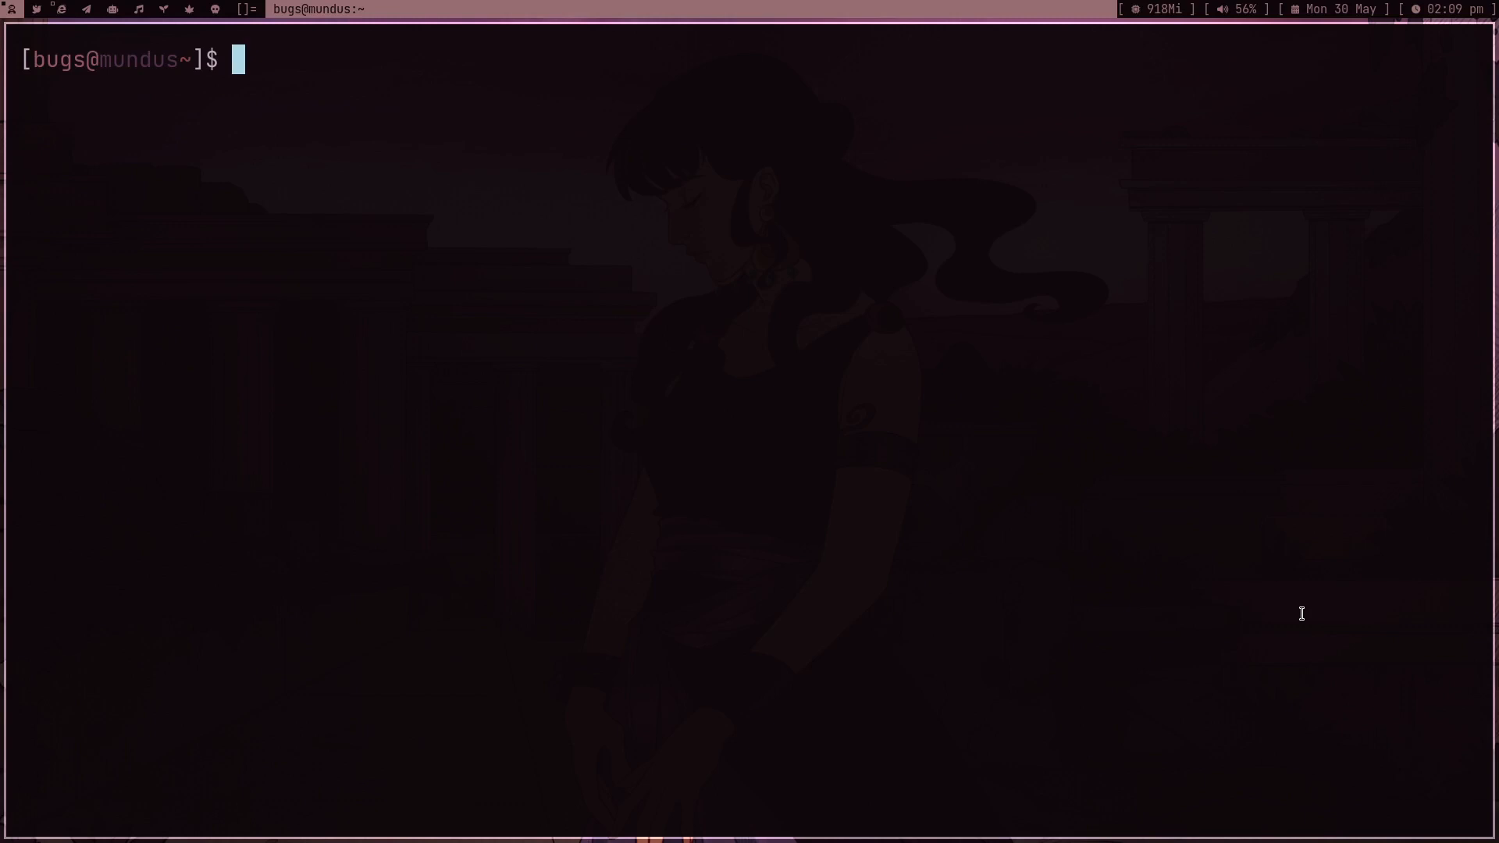
# - Change into the surprise/ folder and confirm pip has instaloader installed
pyautogui.write('cd surprise/')
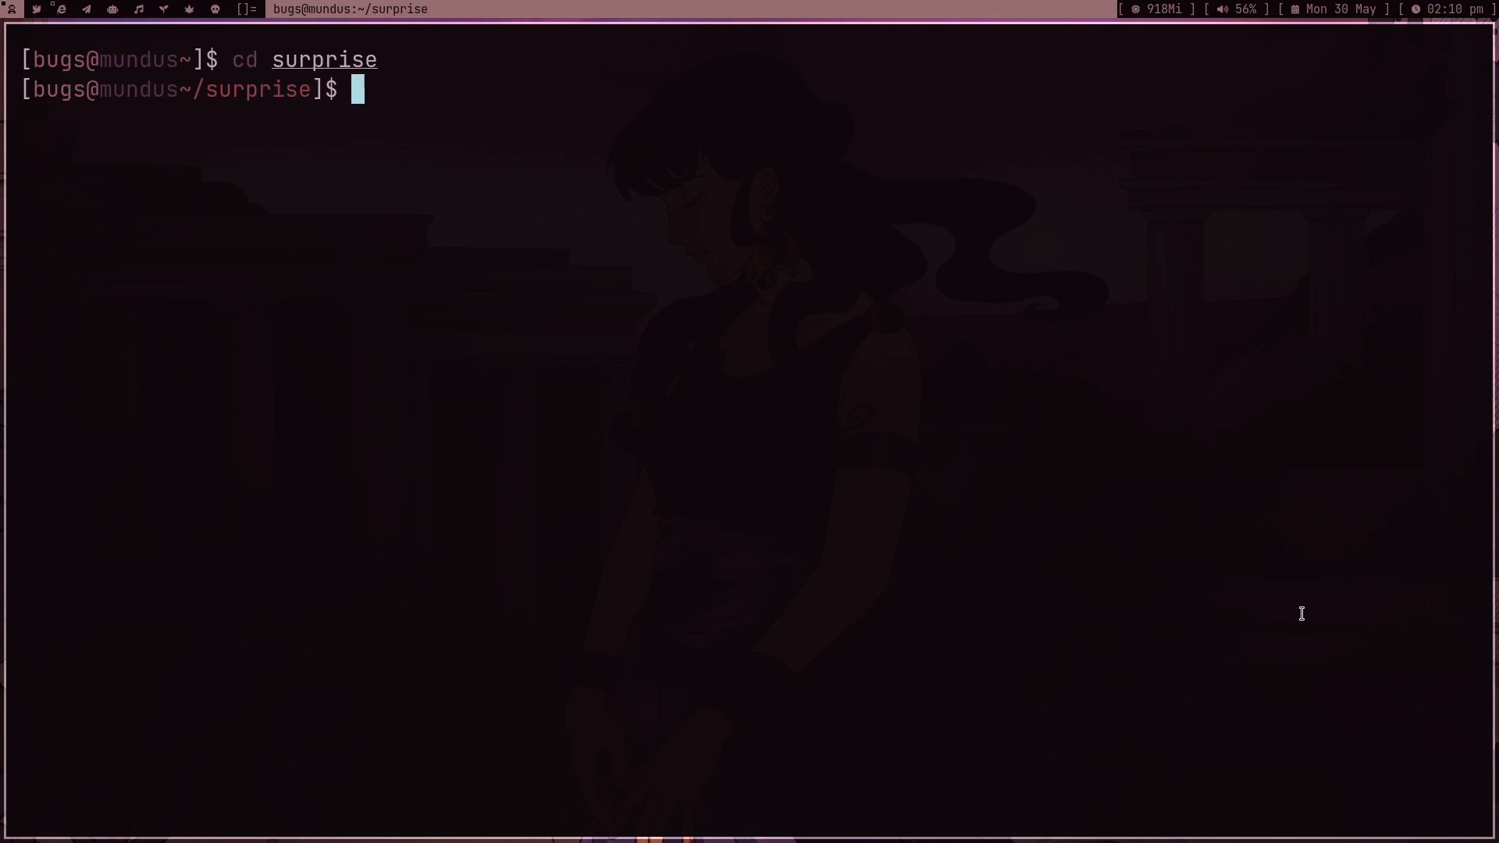
pyautogui.write('pip3 install')
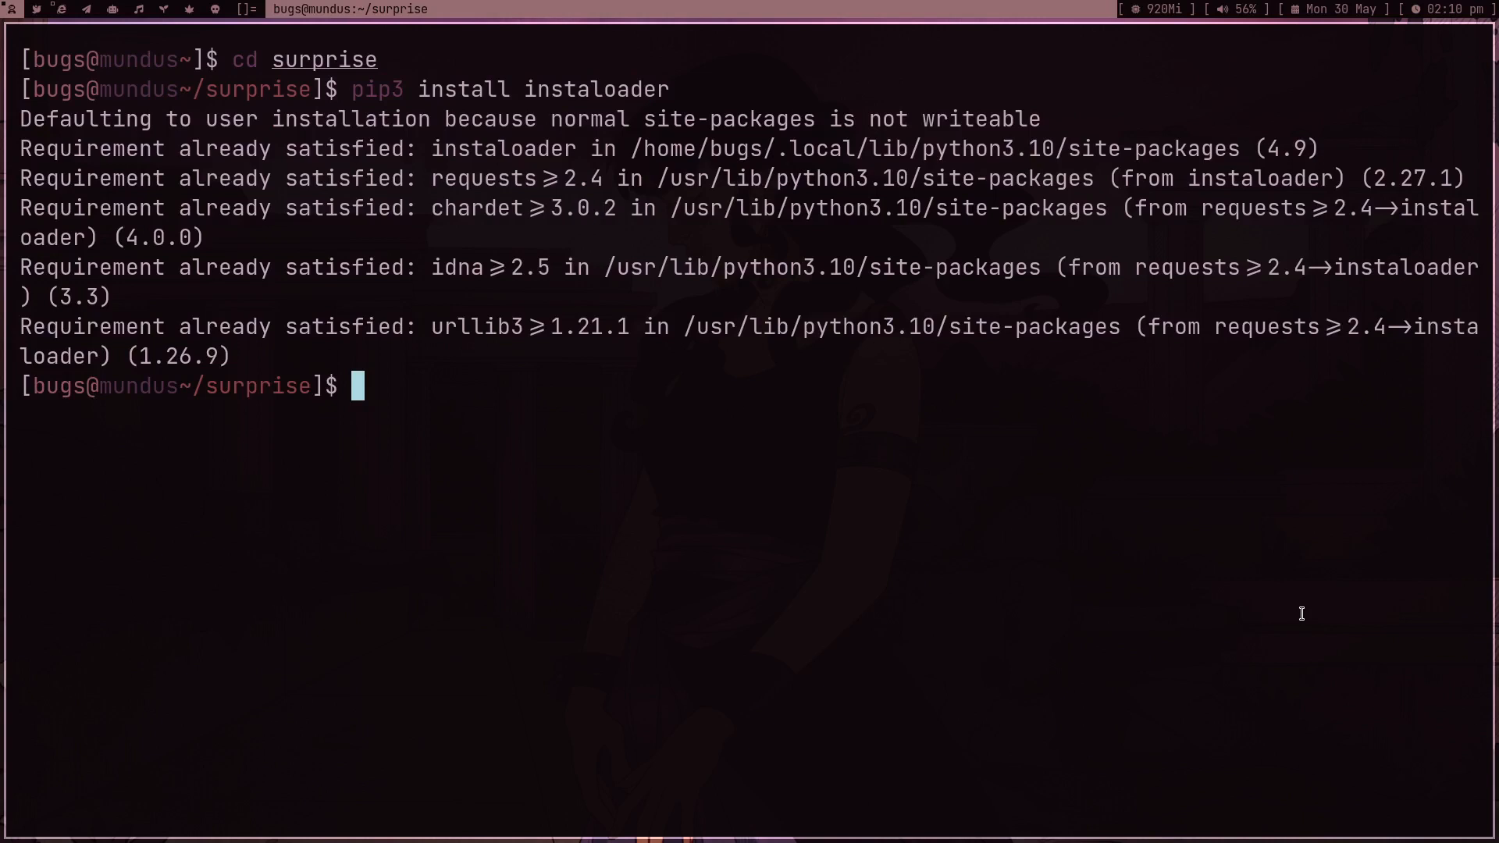
pyautogui.write('instaloader')
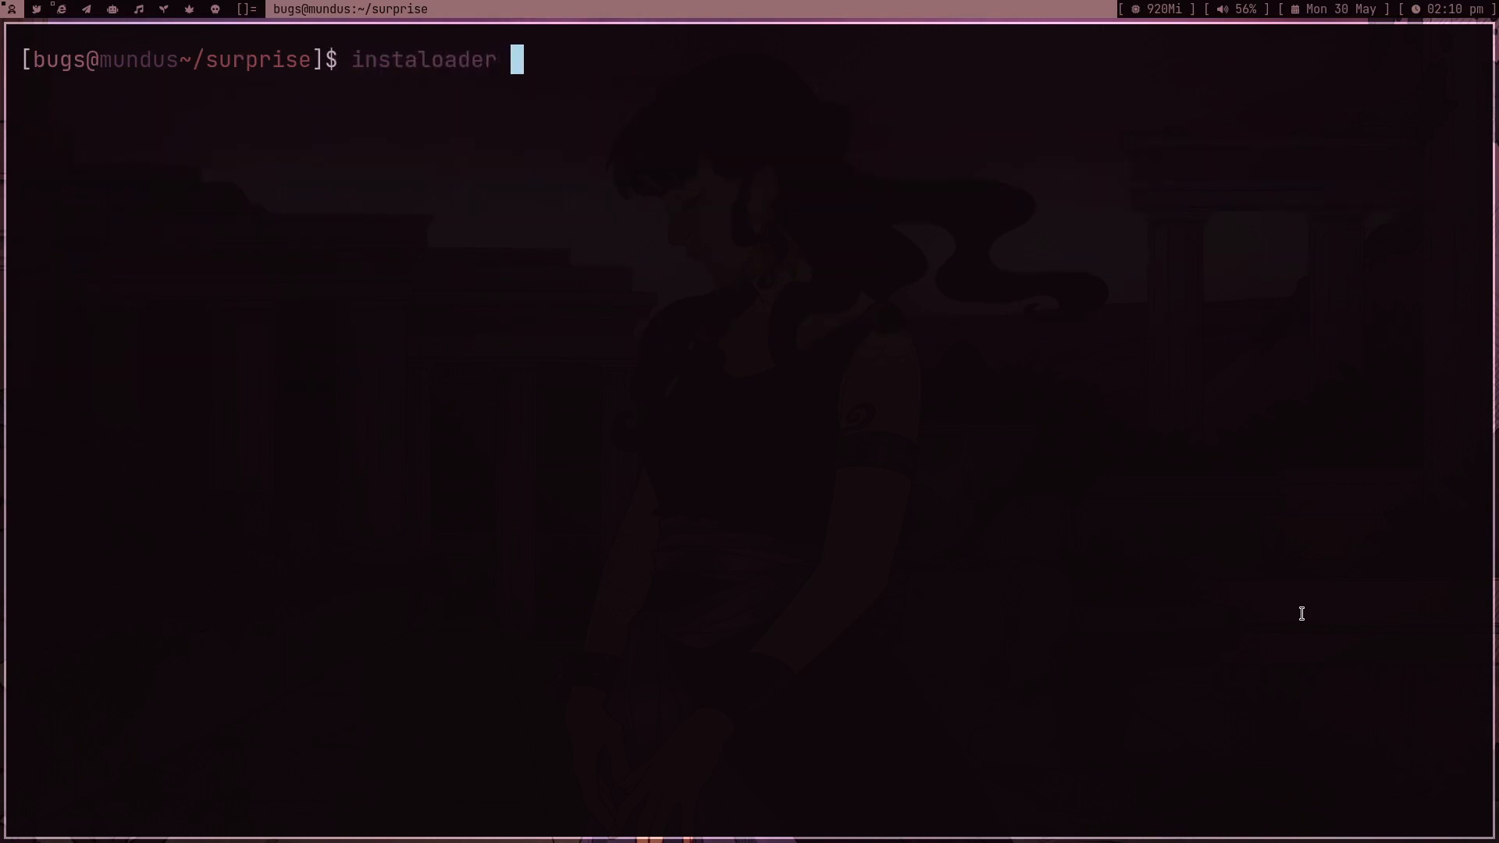
pyautogui.write('--login bugs')
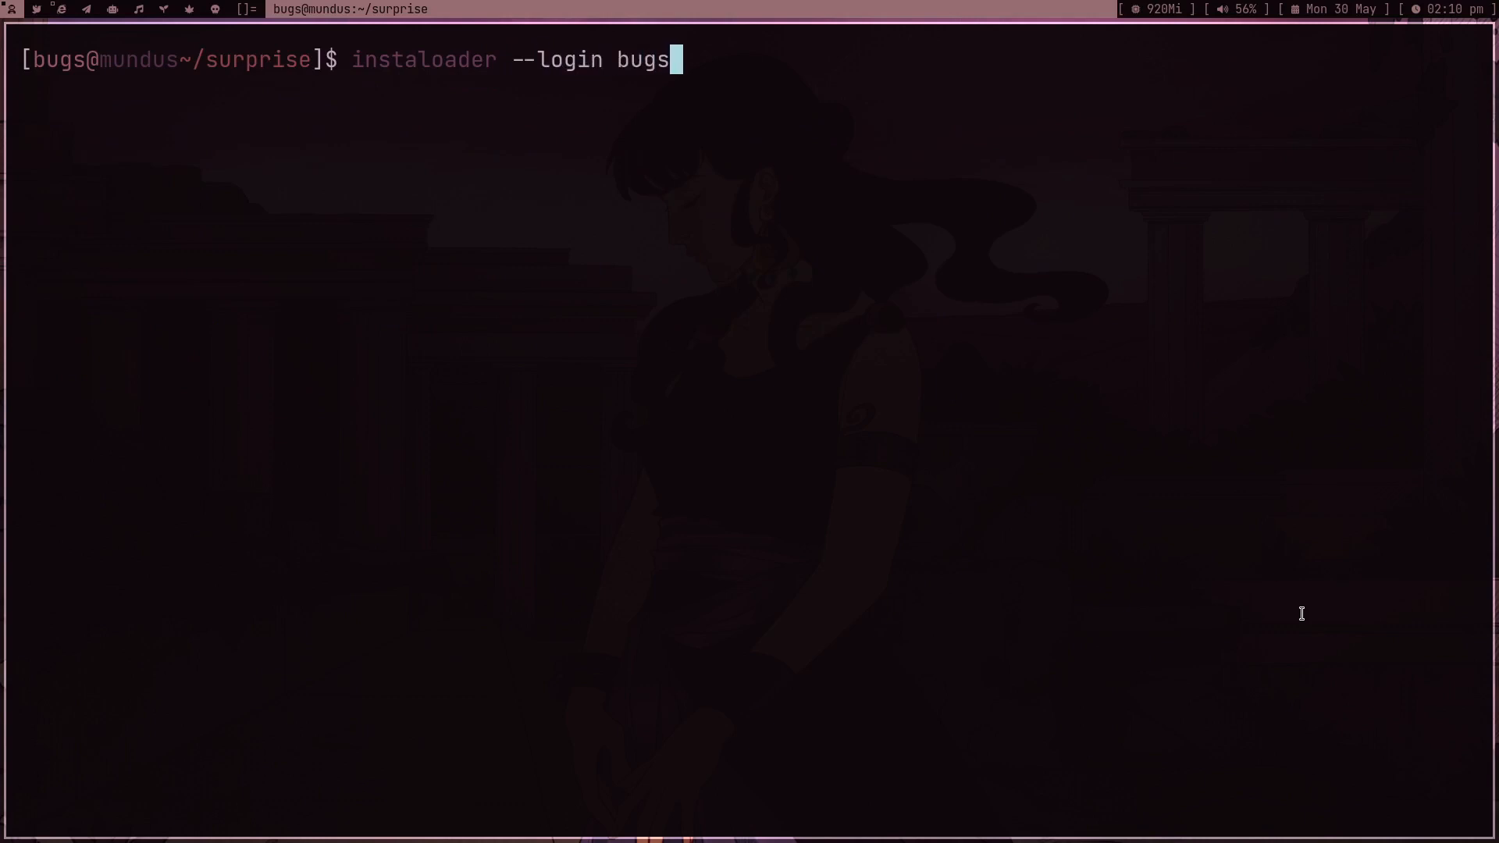
pyautogui.write('writer')
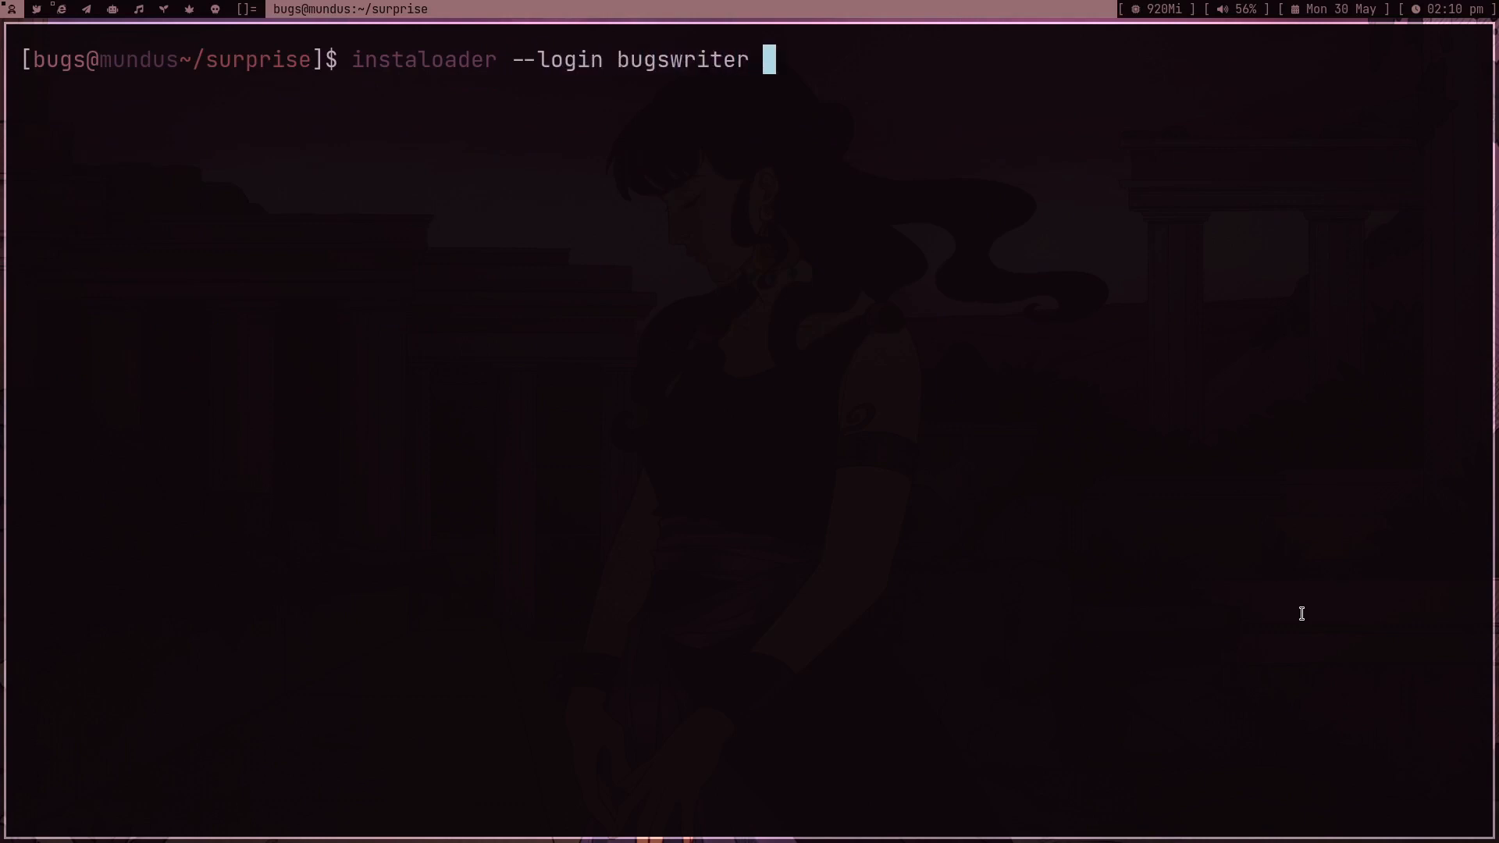
pyautogui.write('--no-met')
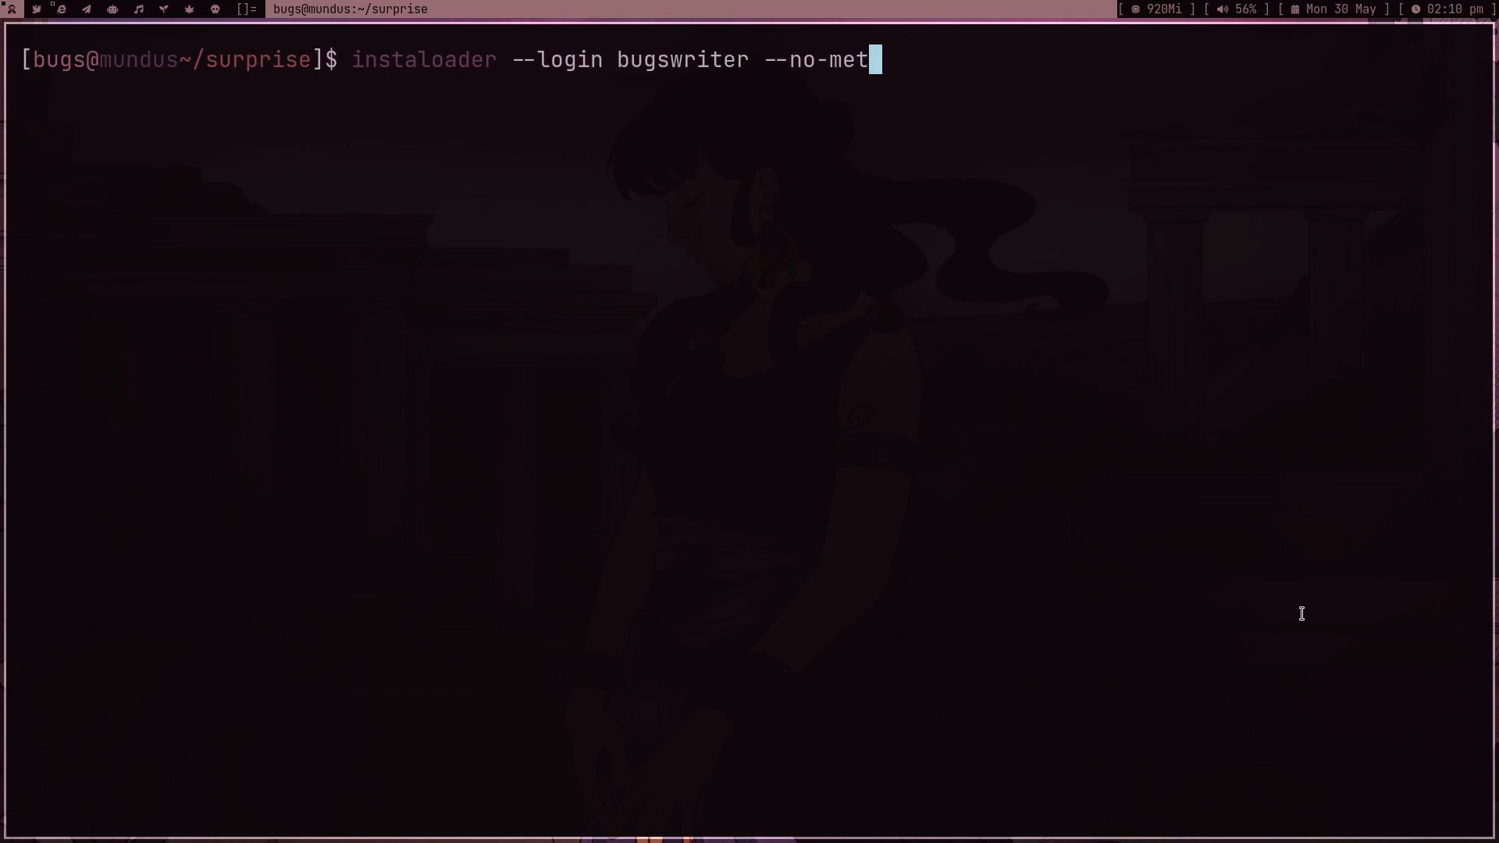
pyautogui.write('a-')
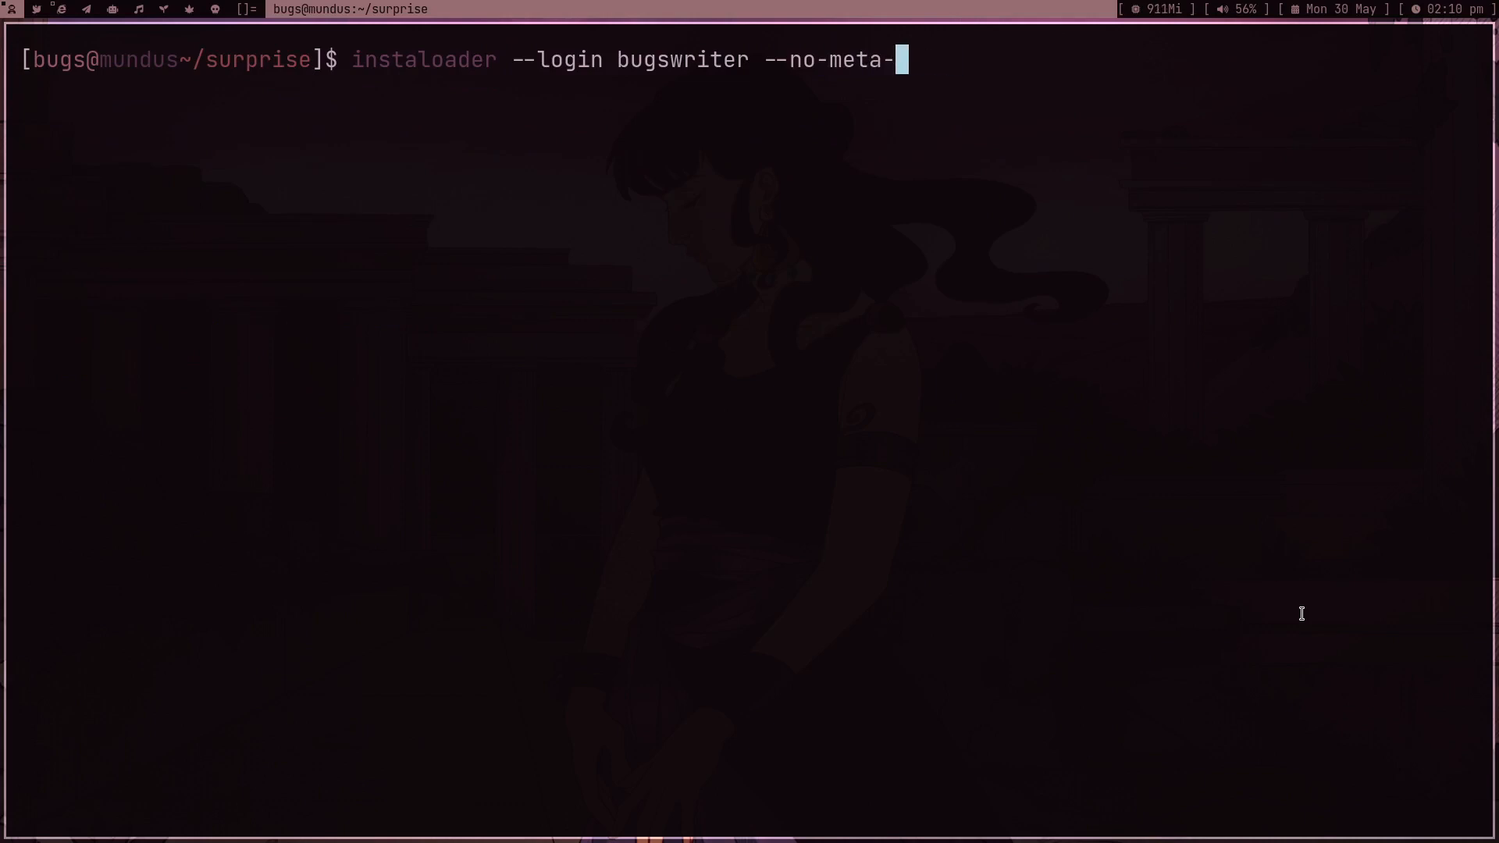
pyautogui.write('data')
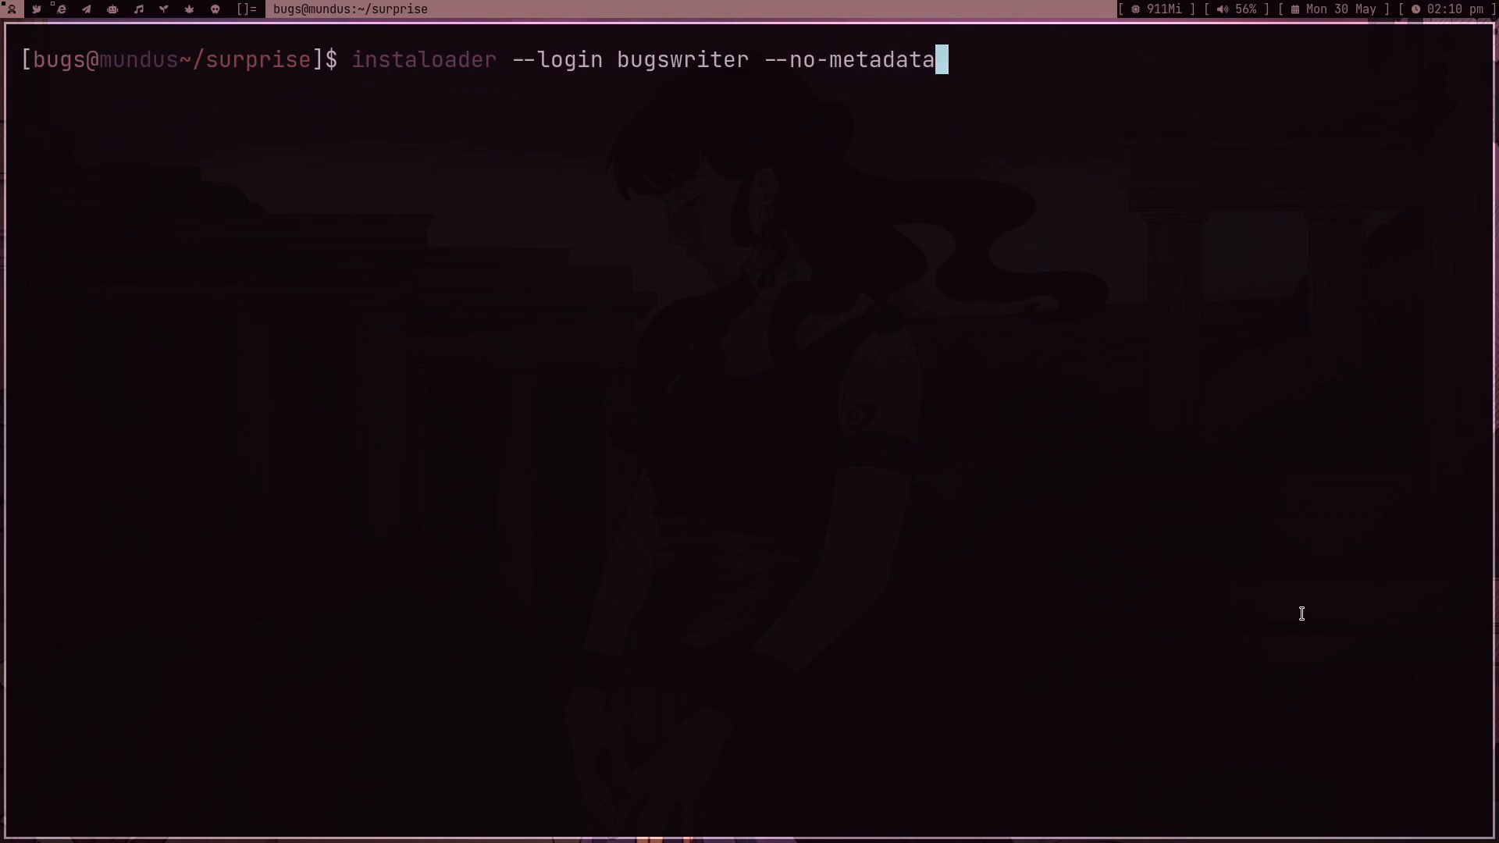
pyautogui.write('-json -')
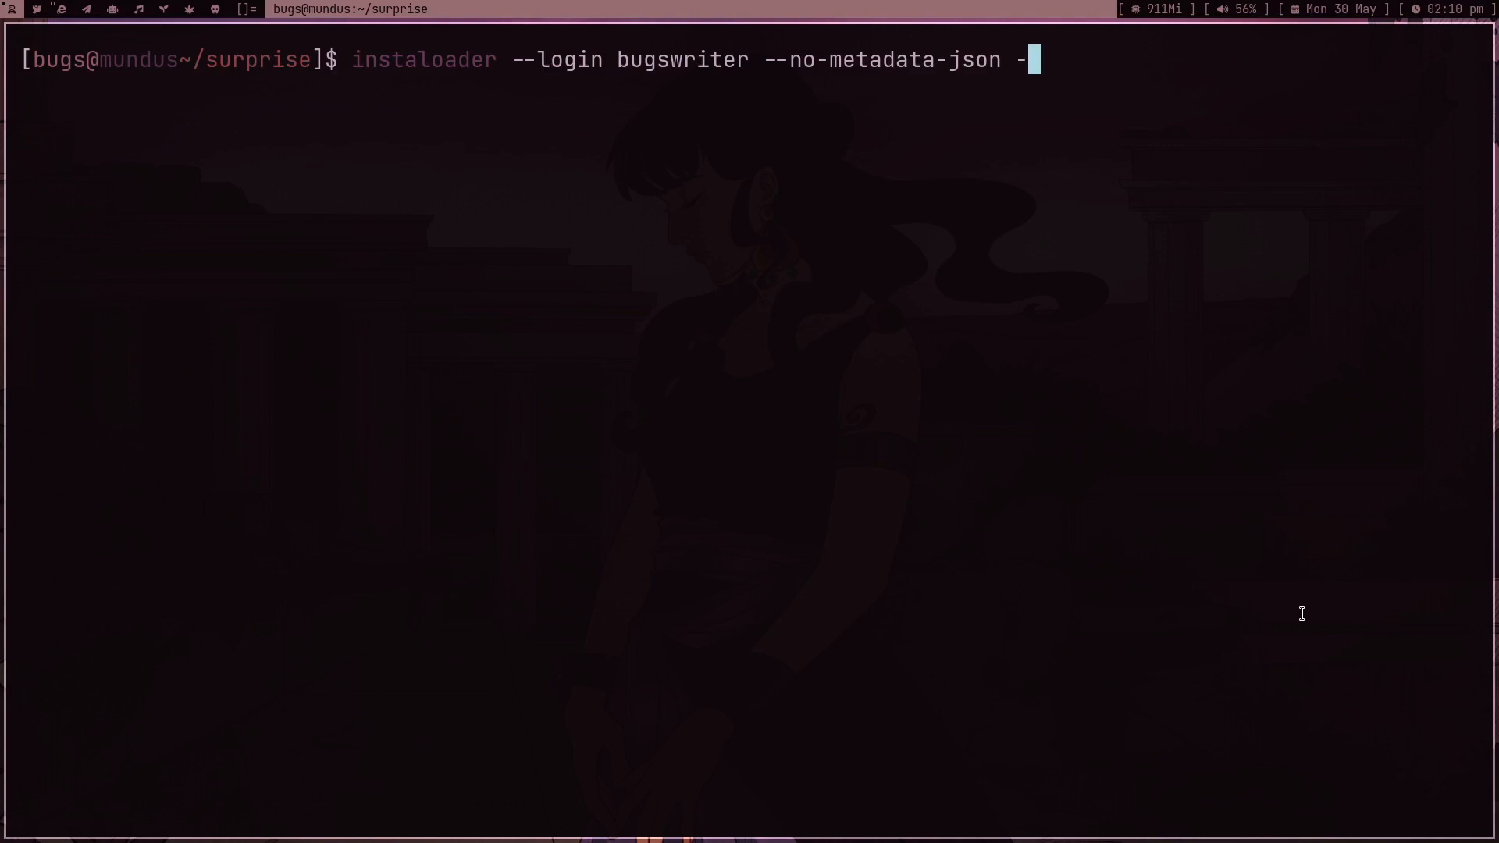
pyautogui.write('-no-captions -V')
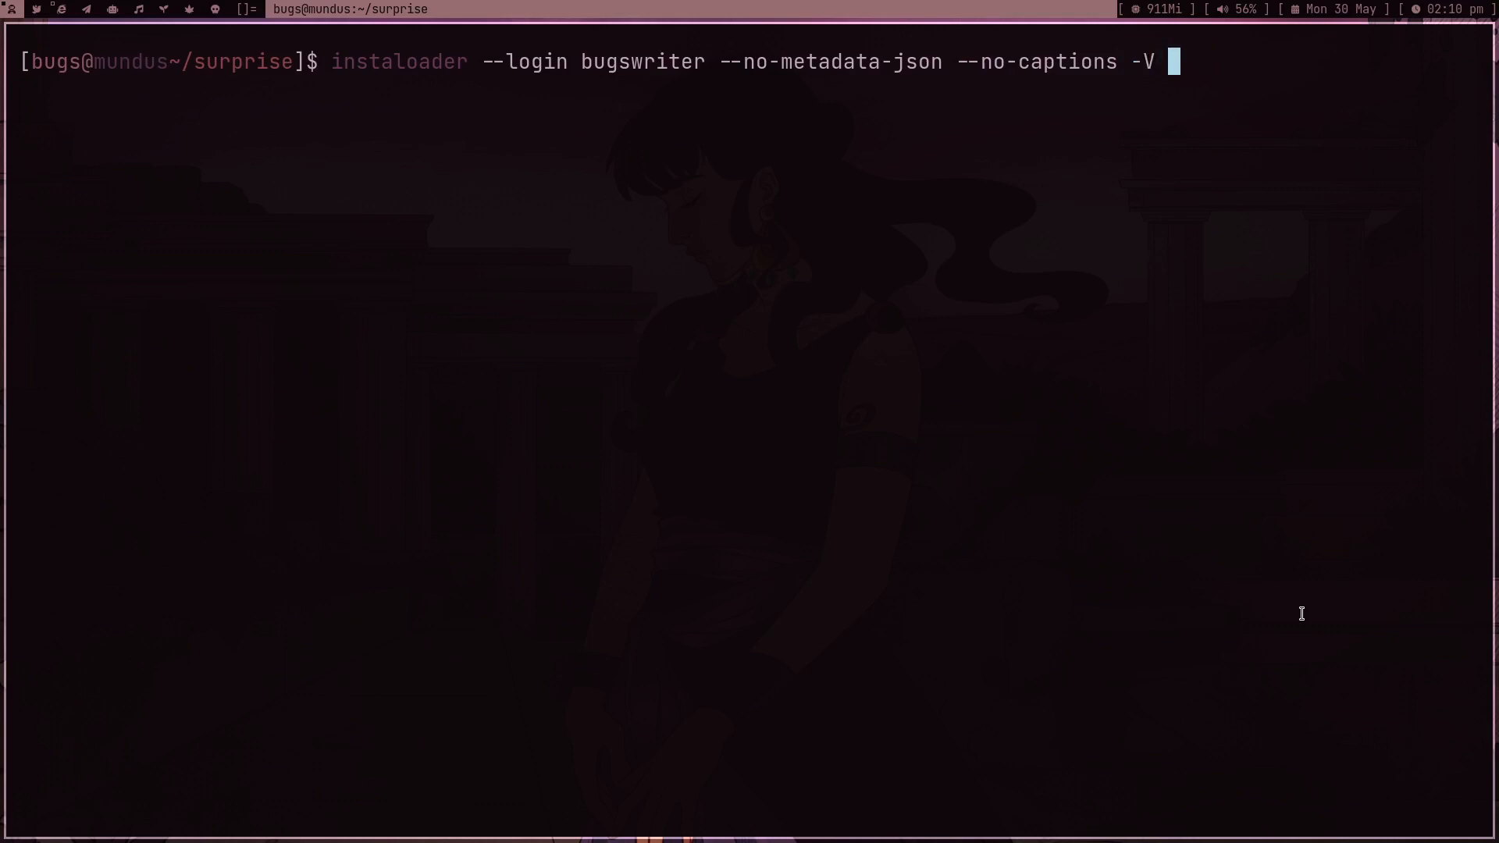
pyautogui.write('rahul')
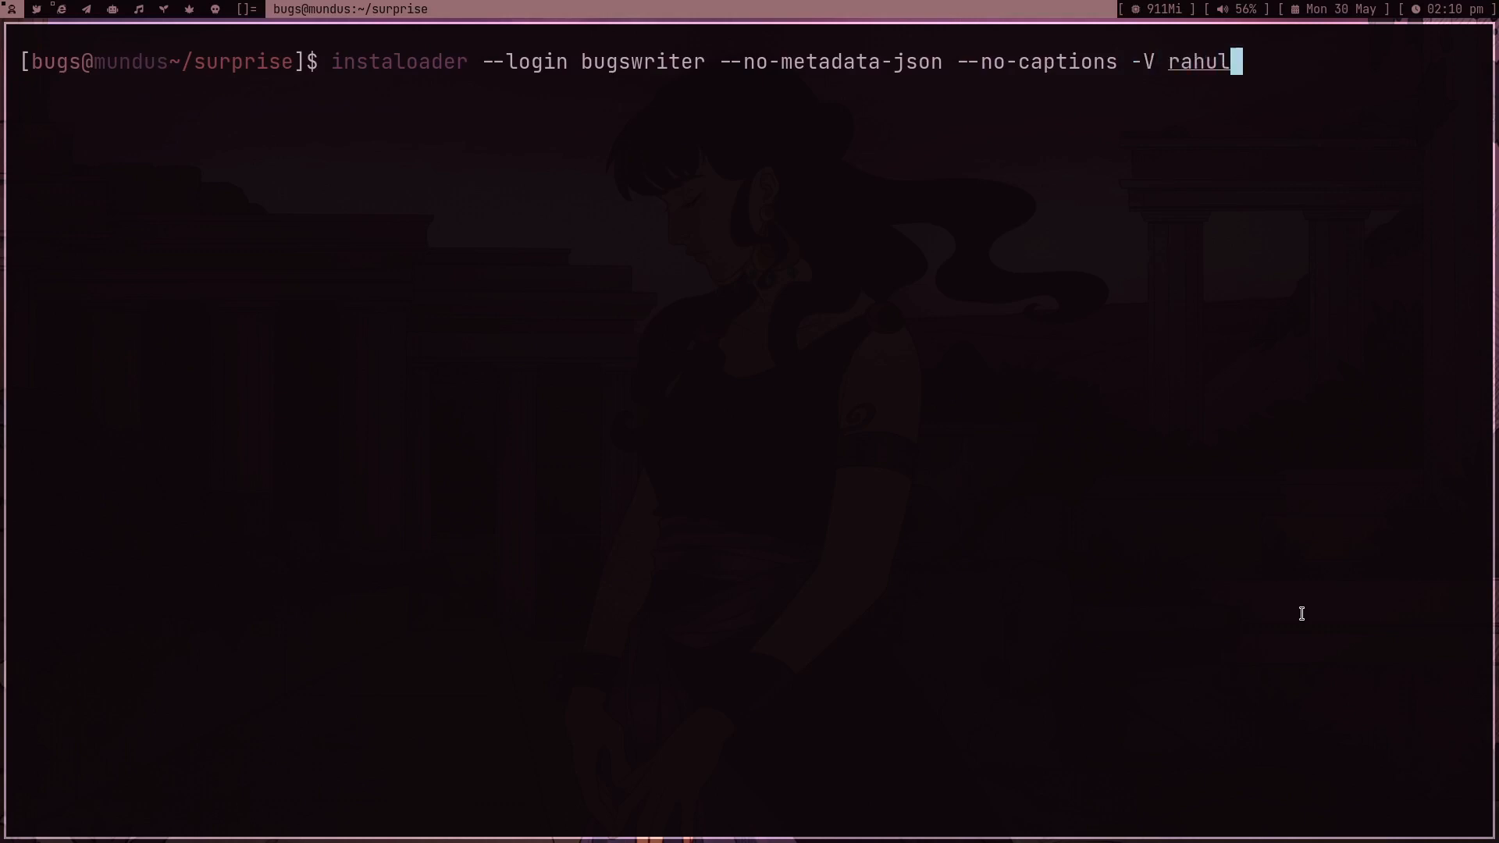
pyautogui.write('kushwah')
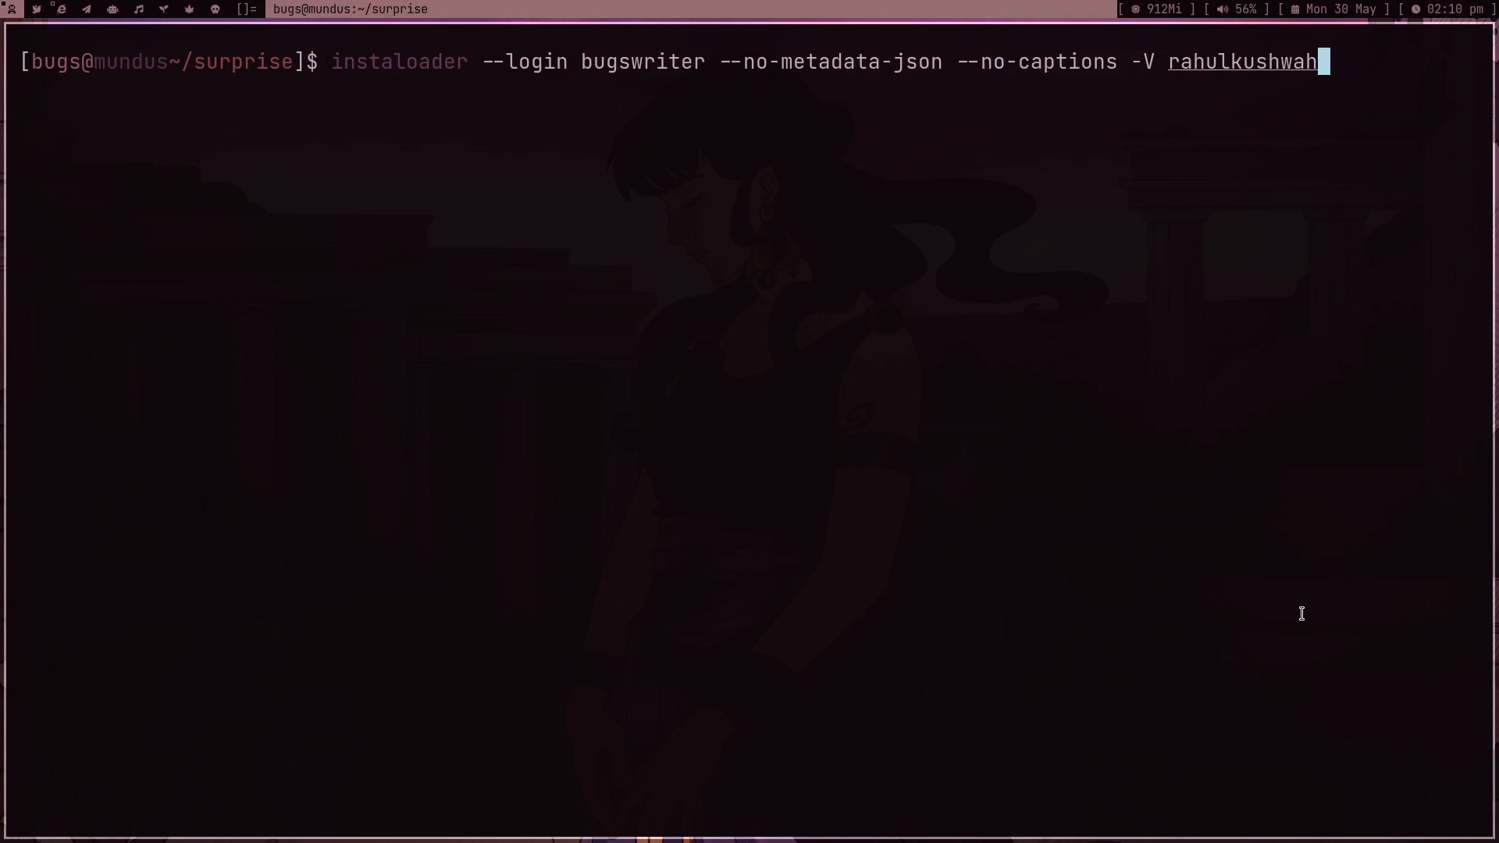
pyautogui.write('4')
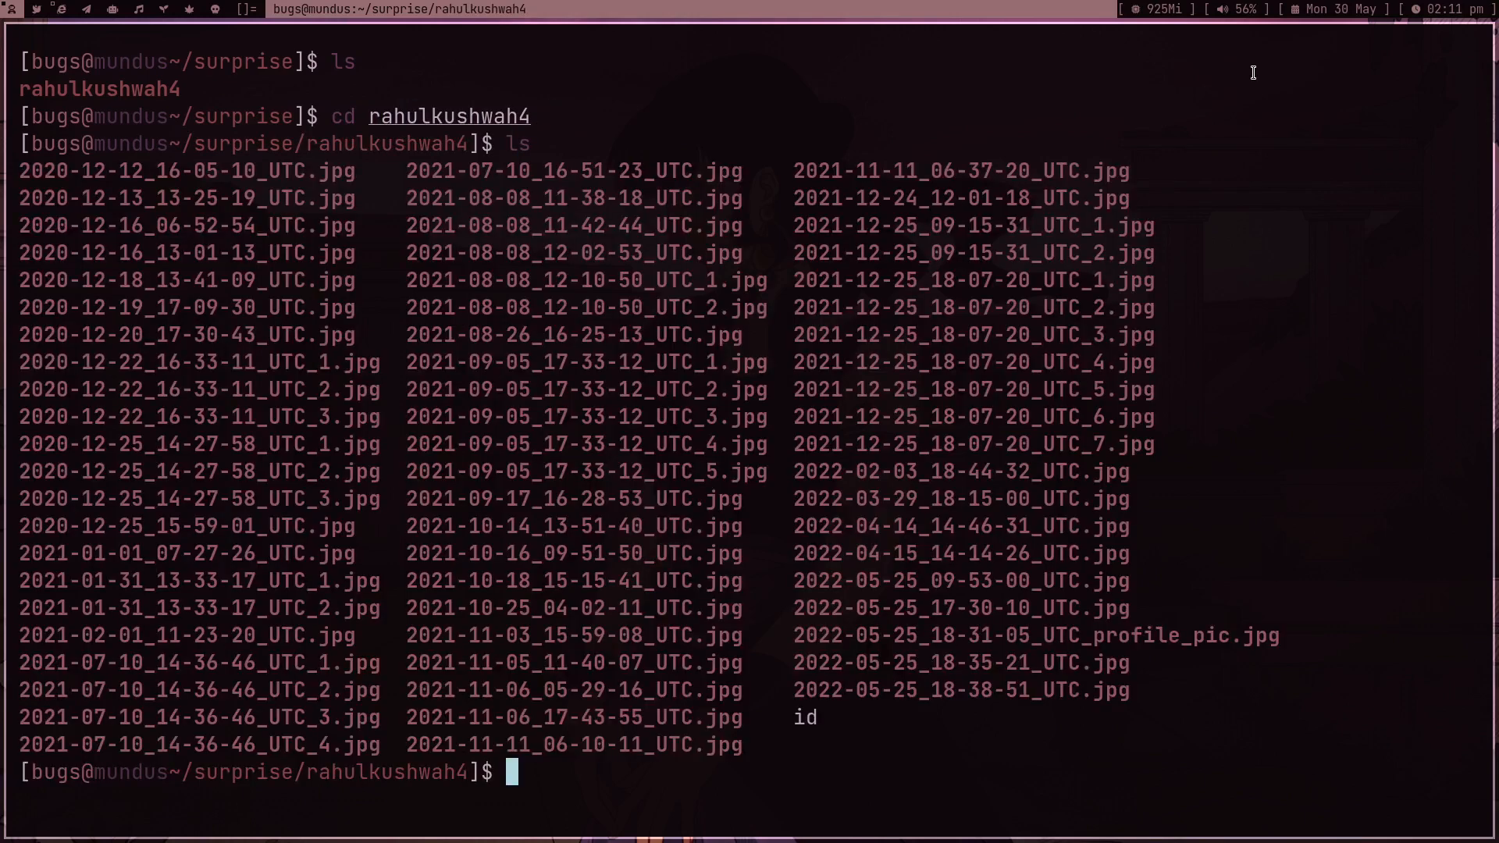
pyautogui.moveTo(781, 772)
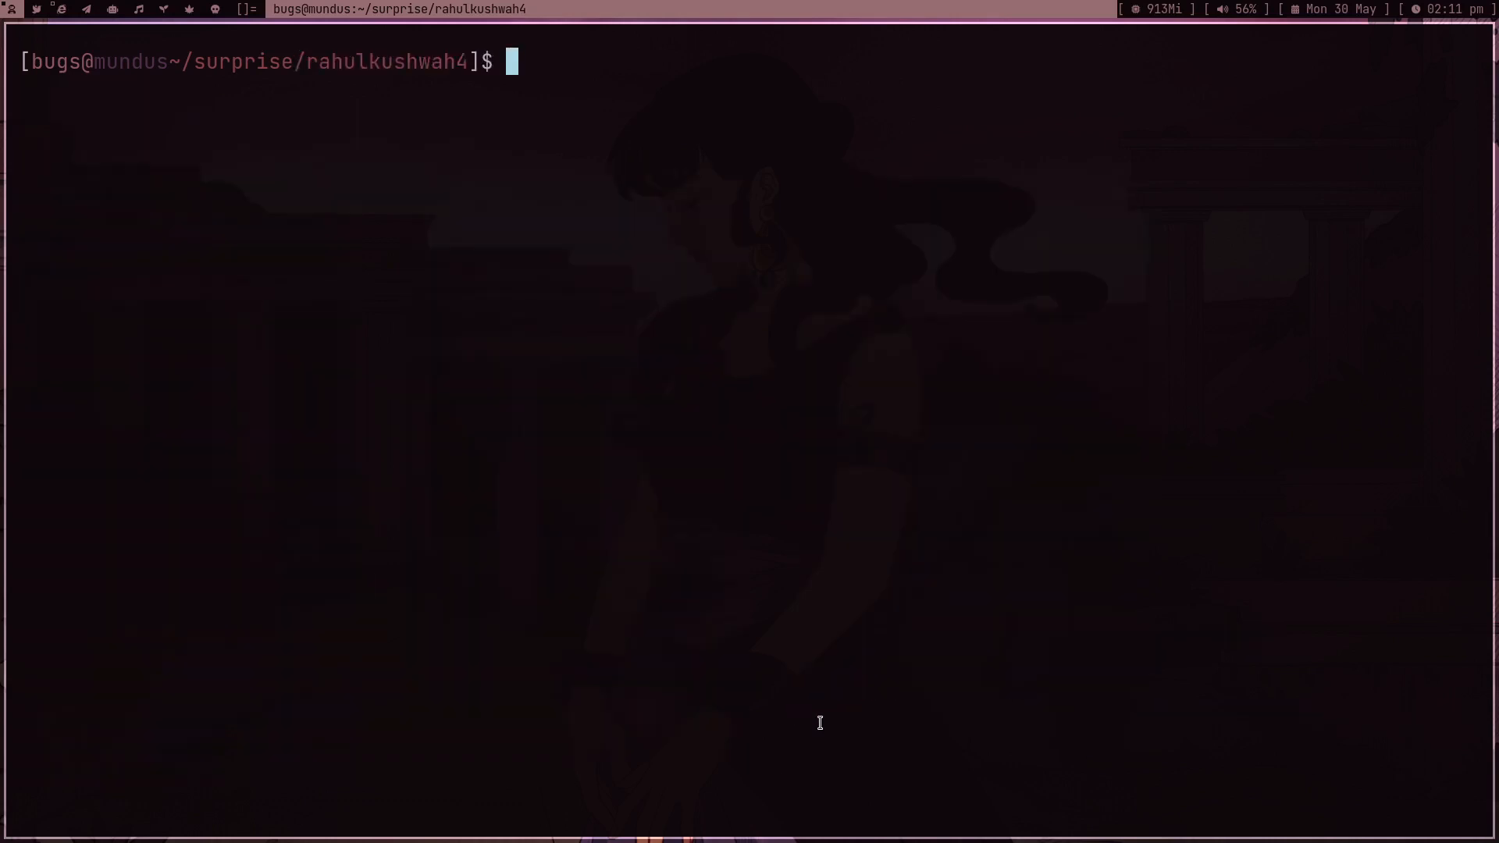
# - Search YouTube with ytplay for 'where is my mind mr robot'
pyautogui.write('ytplay')
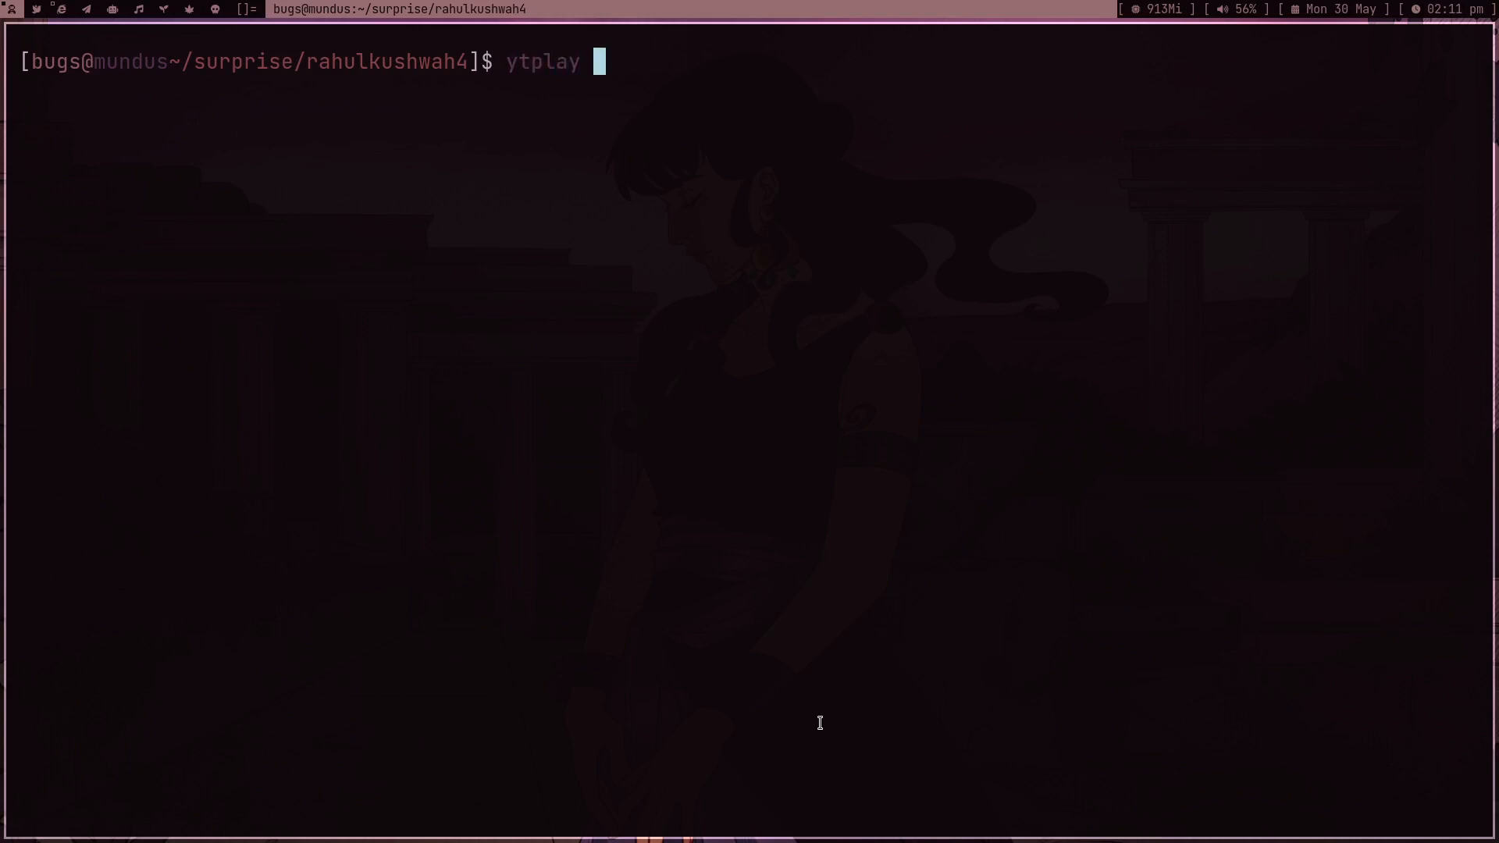
pyautogui.write('where is my m')
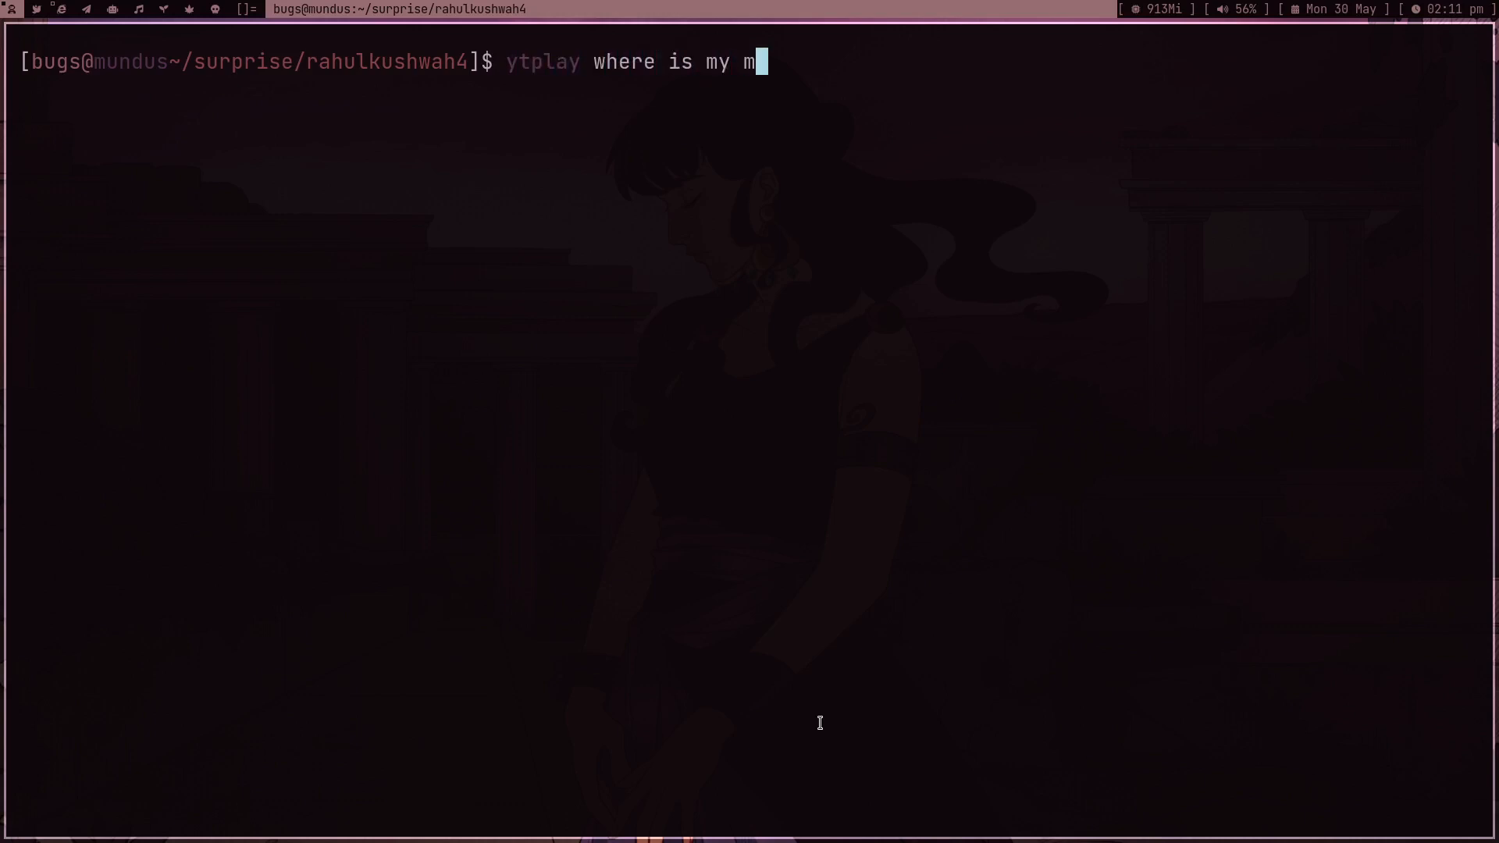
pyautogui.write('ind mr robot audio')
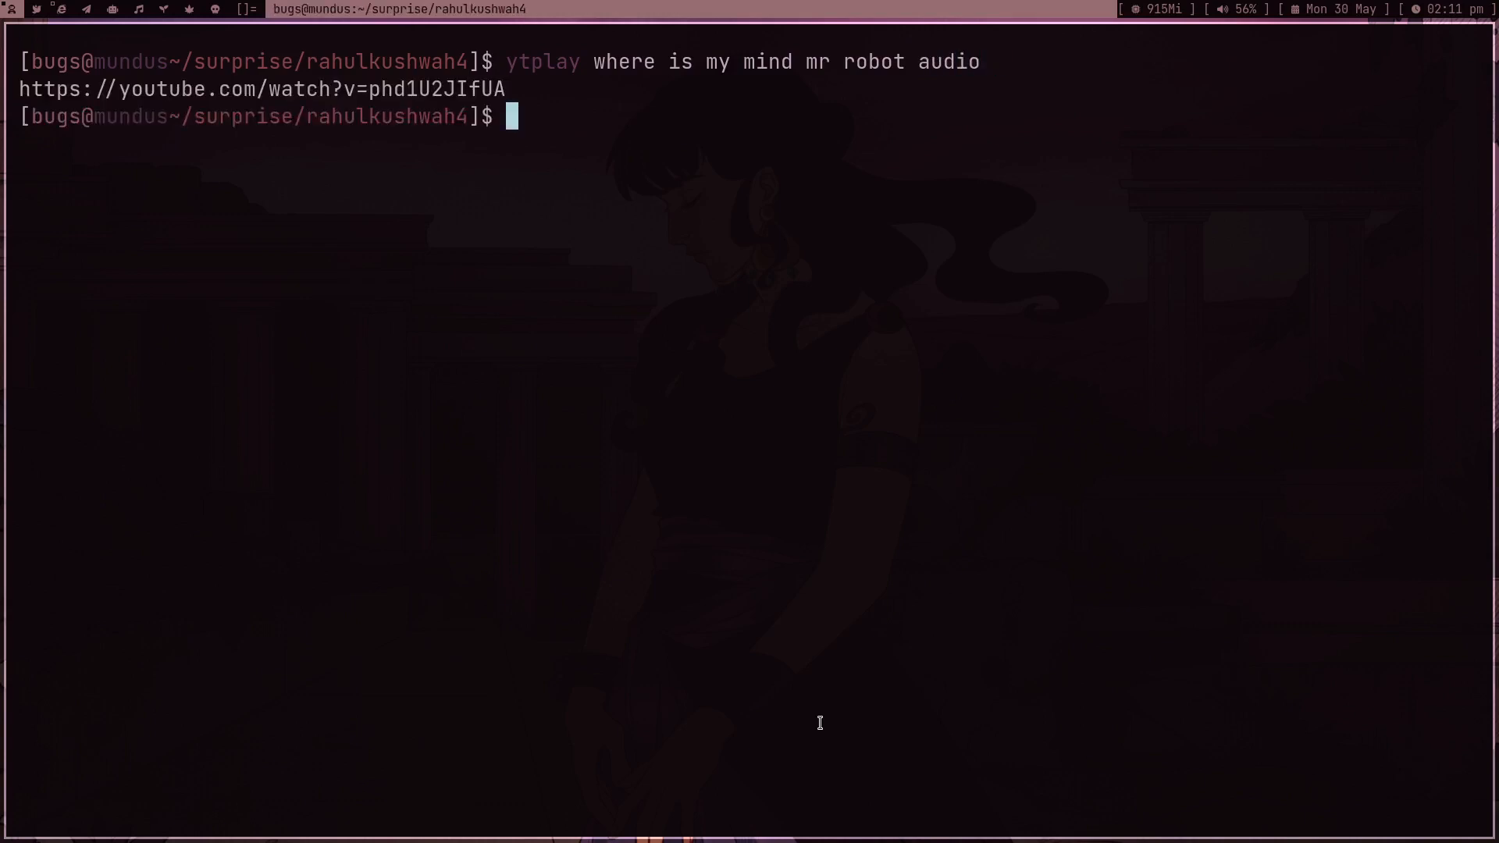
pyautogui.write('y')
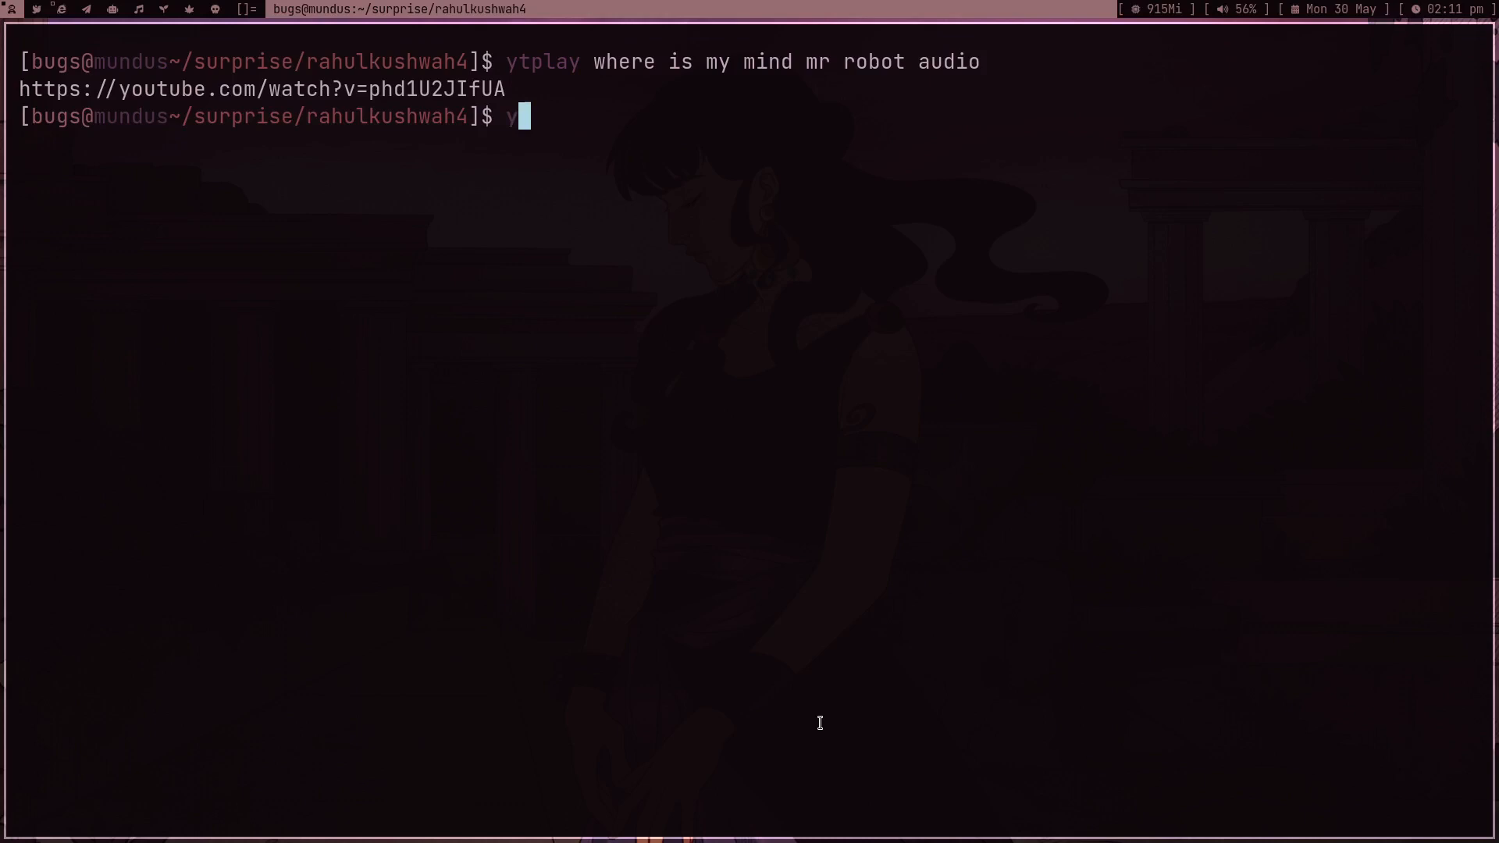
# - Loop the track audio-only in the background with mpv --no-video, then clear the screen
pyautogui.write('mpv --no-')
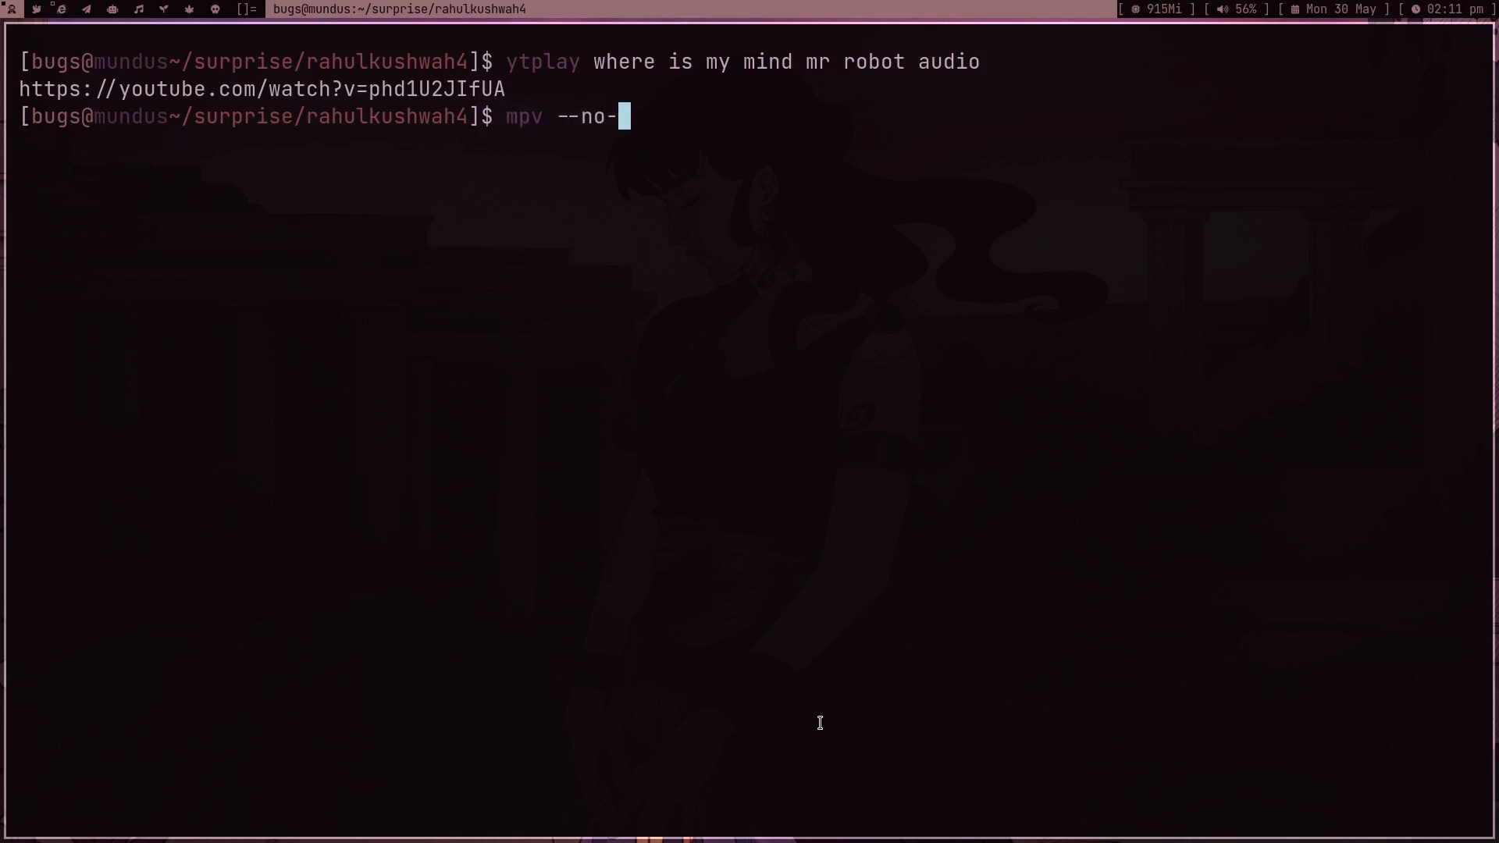
pyautogui.write('video --file')
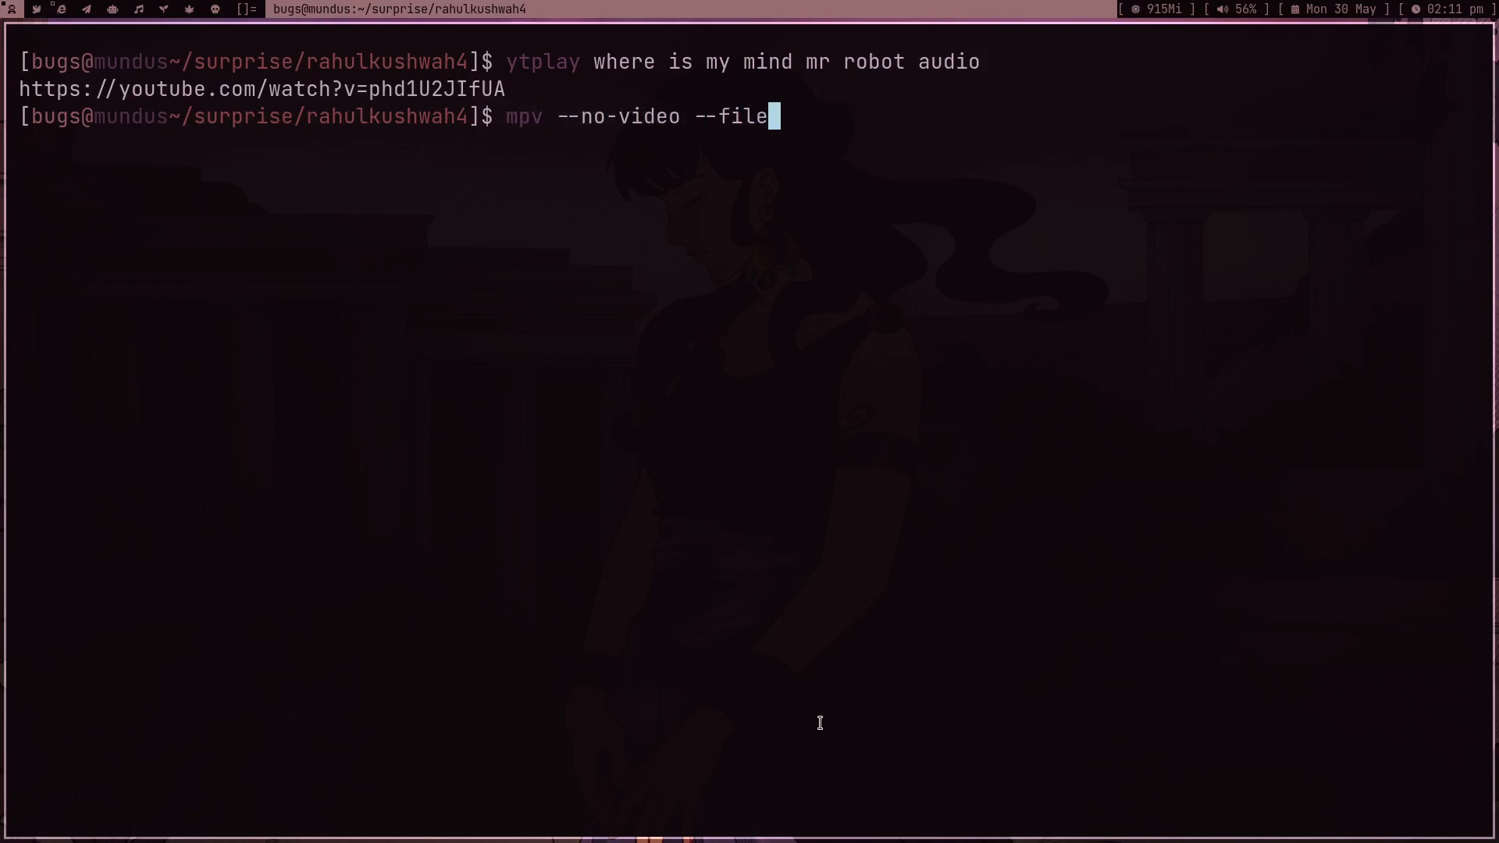
pyautogui.write('loop-full')
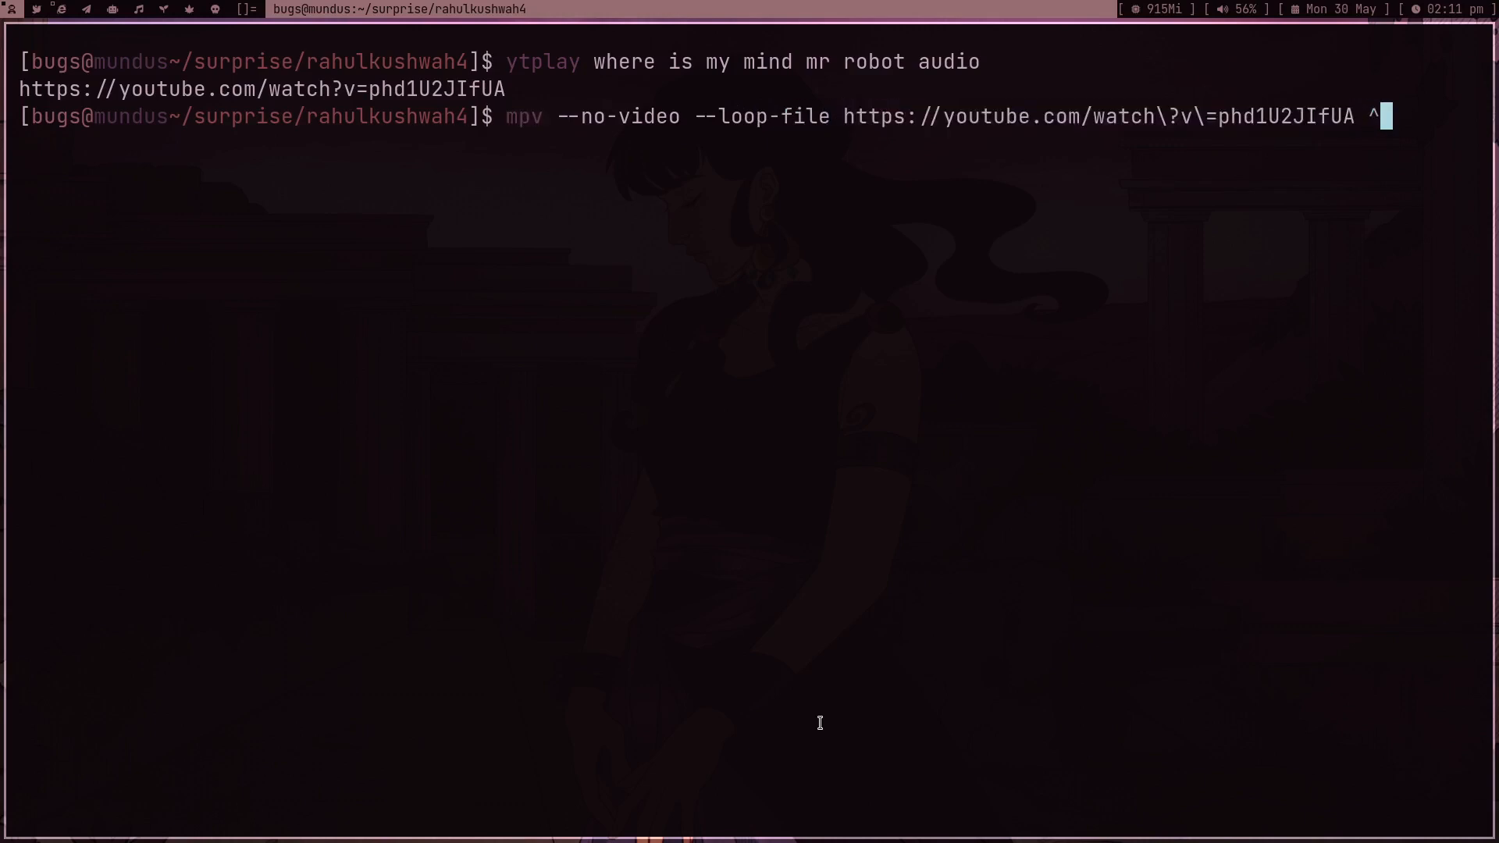
pyautogui.press('Return')
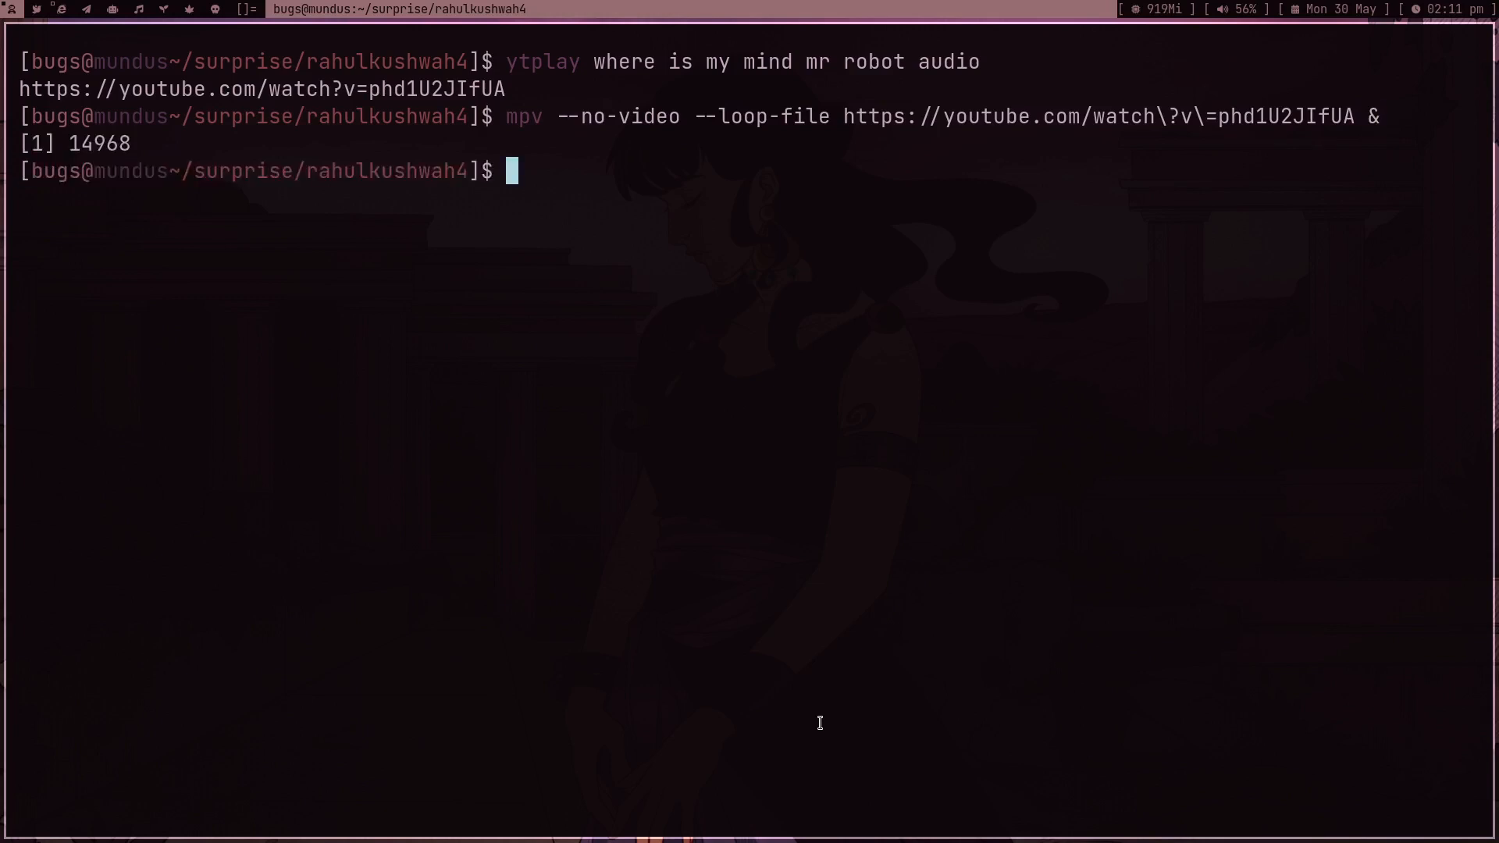
pyautogui.press('ctrl+l')
pyautogui.write('l')
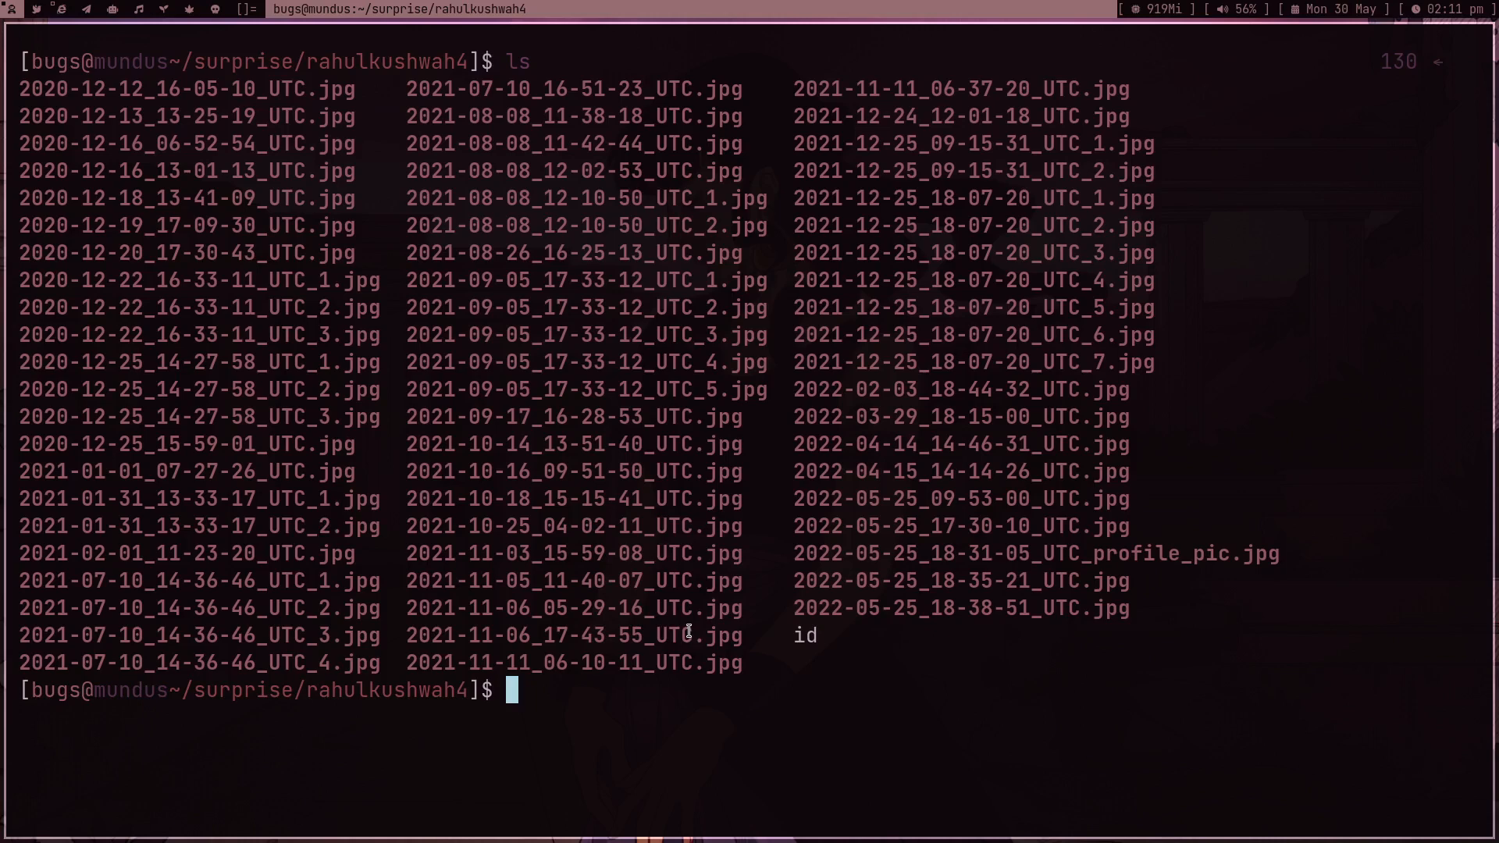
# - Build a shuffled list of the JPG photos with ls *.jpg | shuf
pyautogui.write('sxiv')
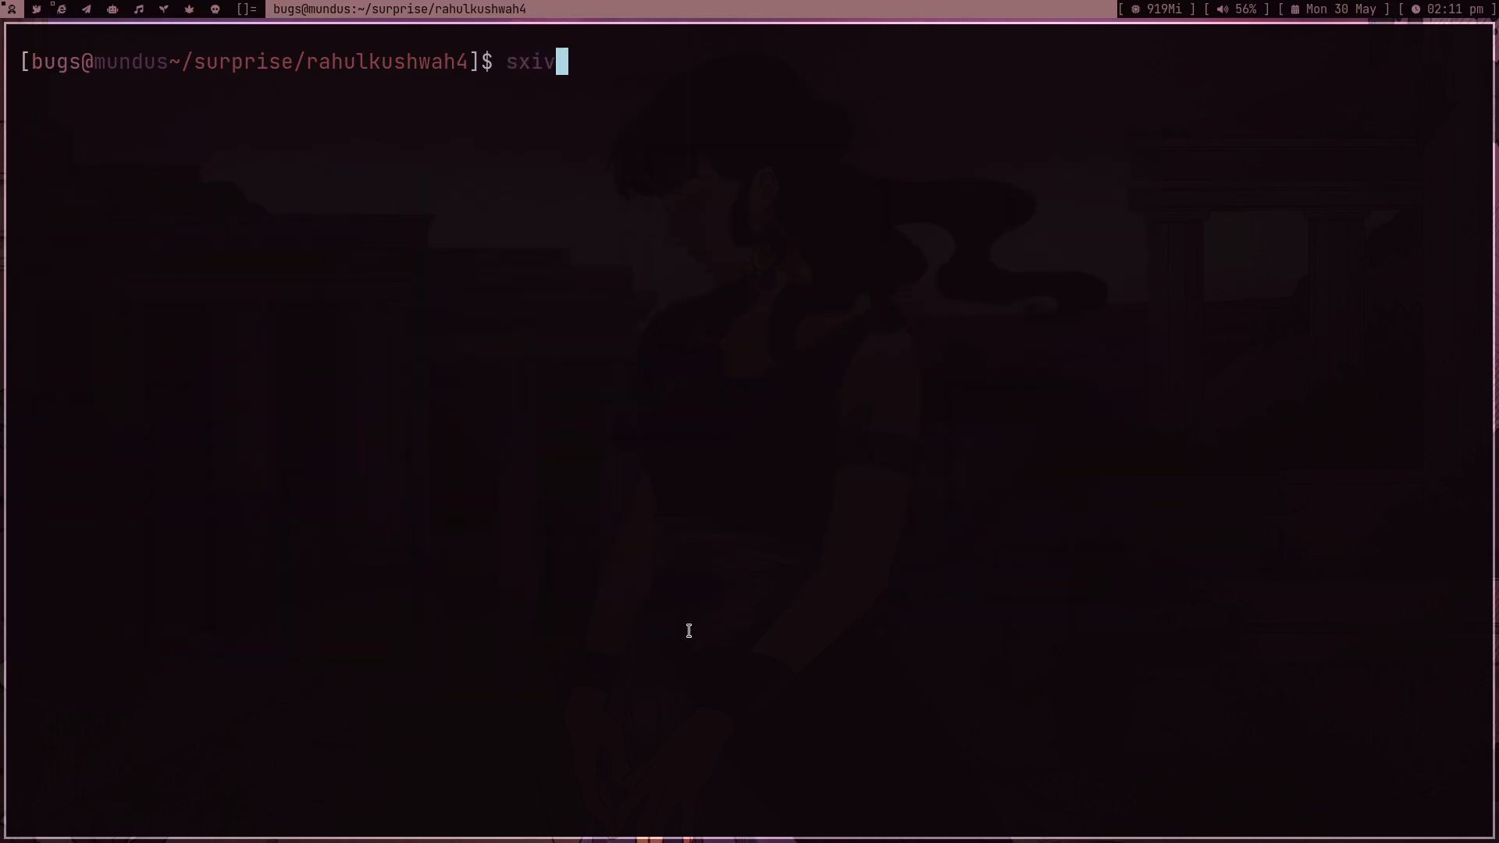
pyautogui.write('ls *.jpg')
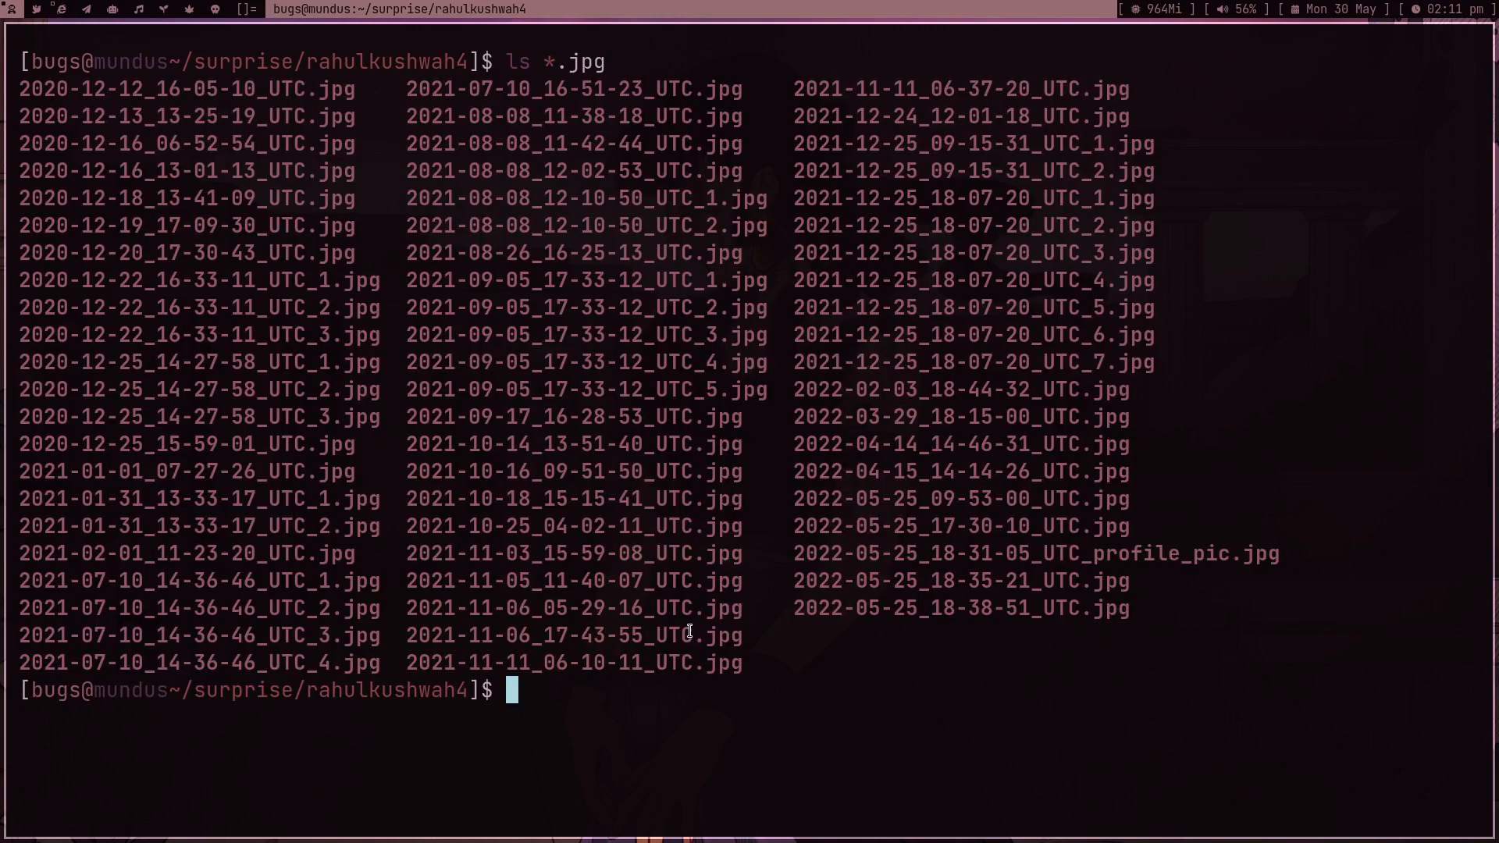
pyautogui.write('ls *.jpg')
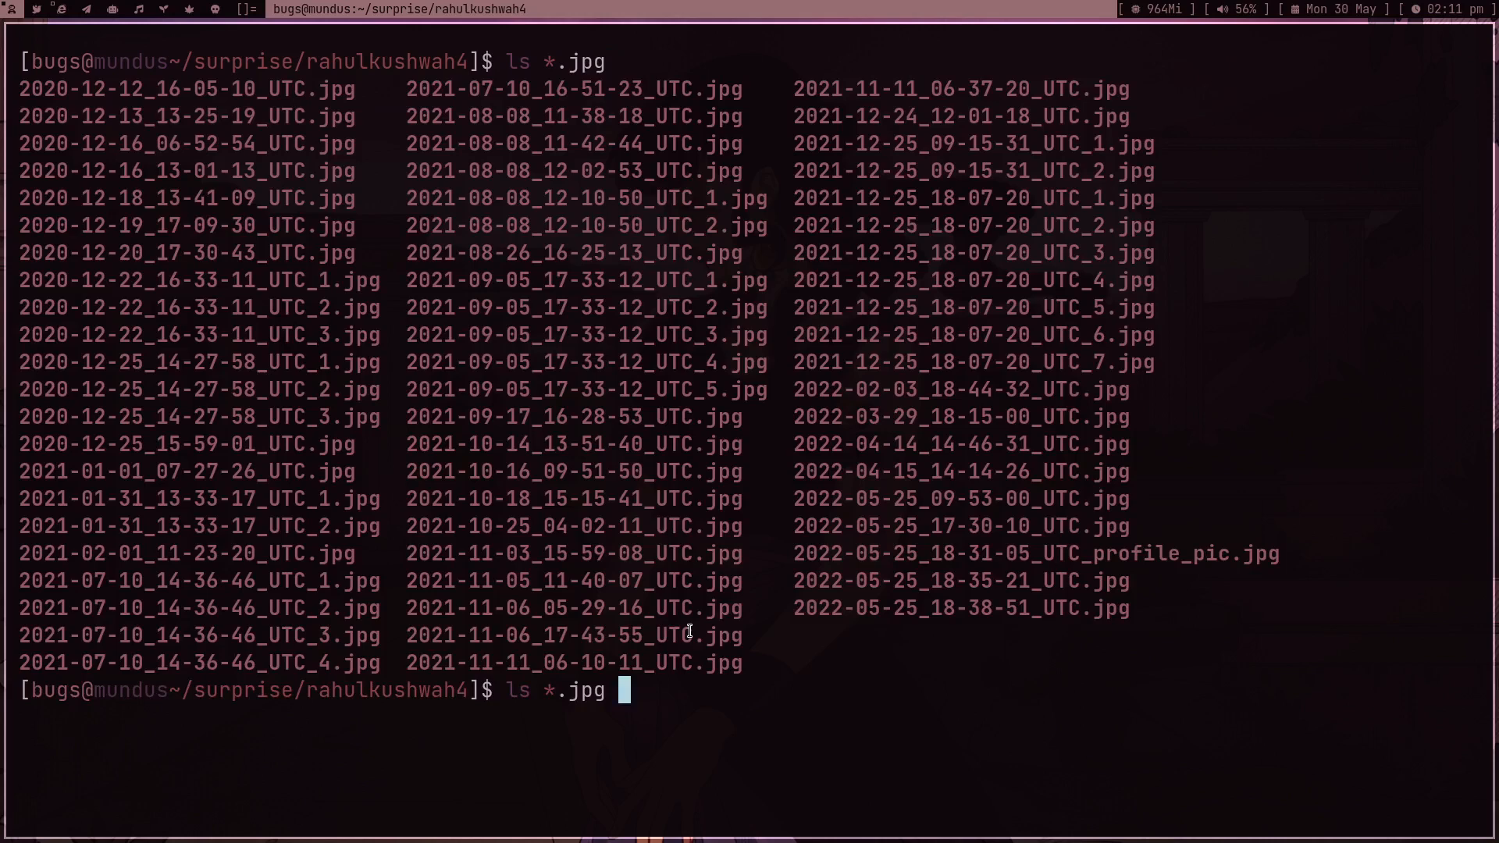
pyautogui.write('|')
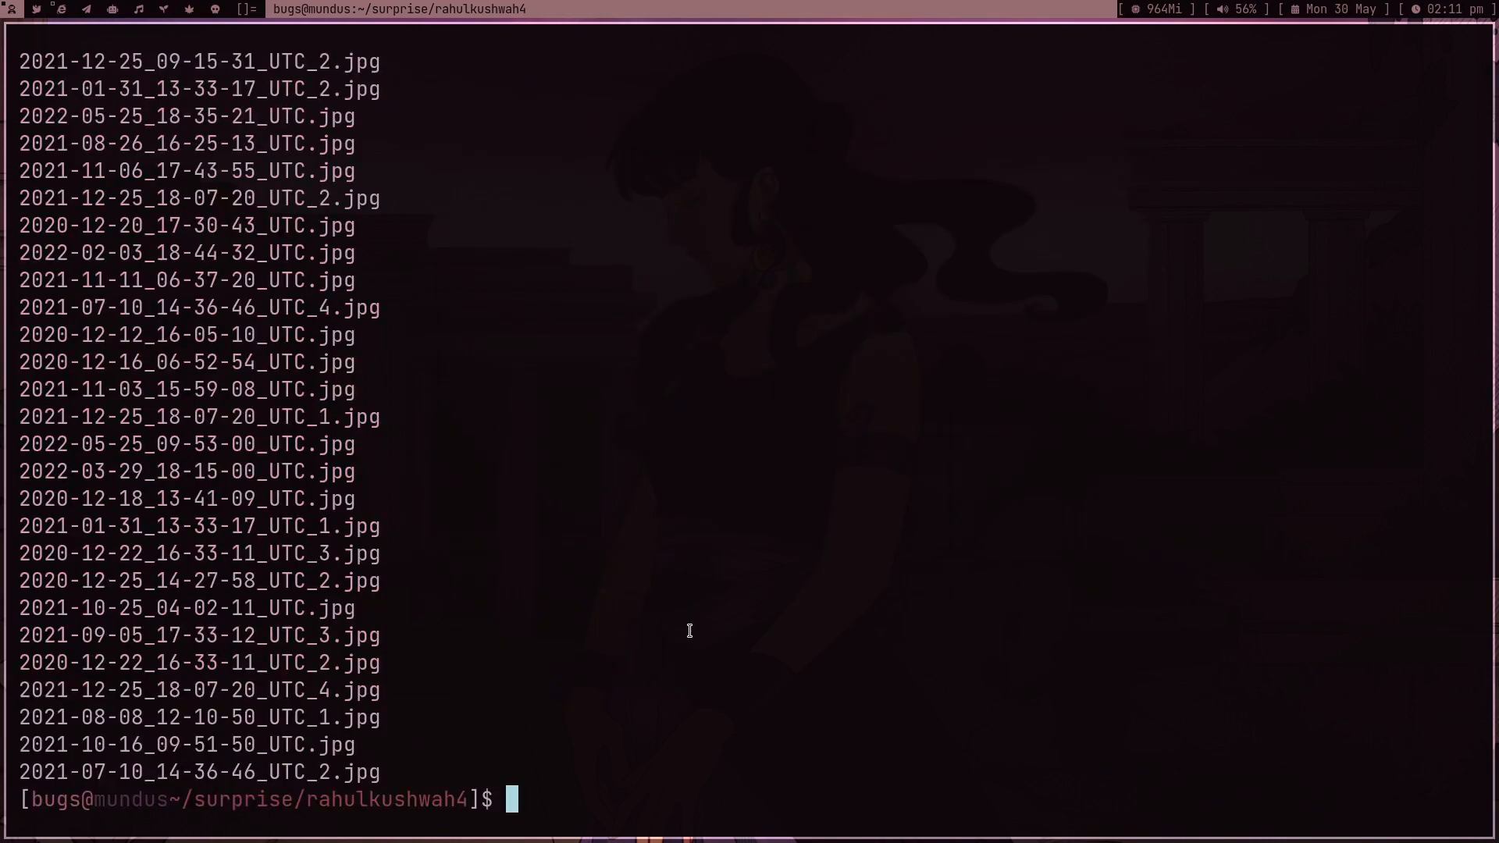
pyautogui.write('ls *.jpg | shuf |')
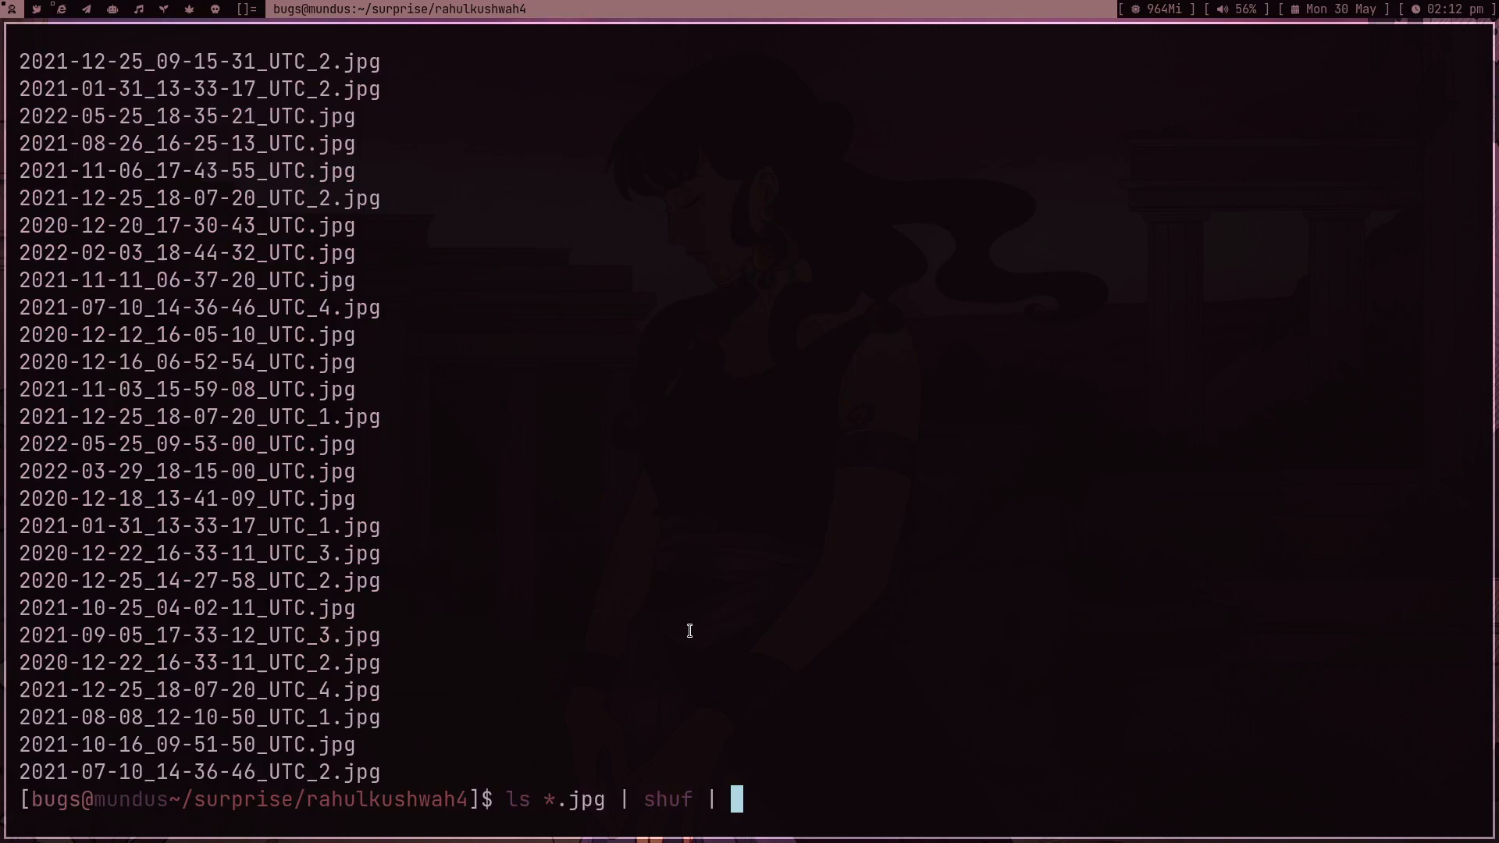
# - Pipe the shuffled list into sxiv -ibfS 3 for a fullscreen 3-second slideshow
pyautogui.write('sxiv')
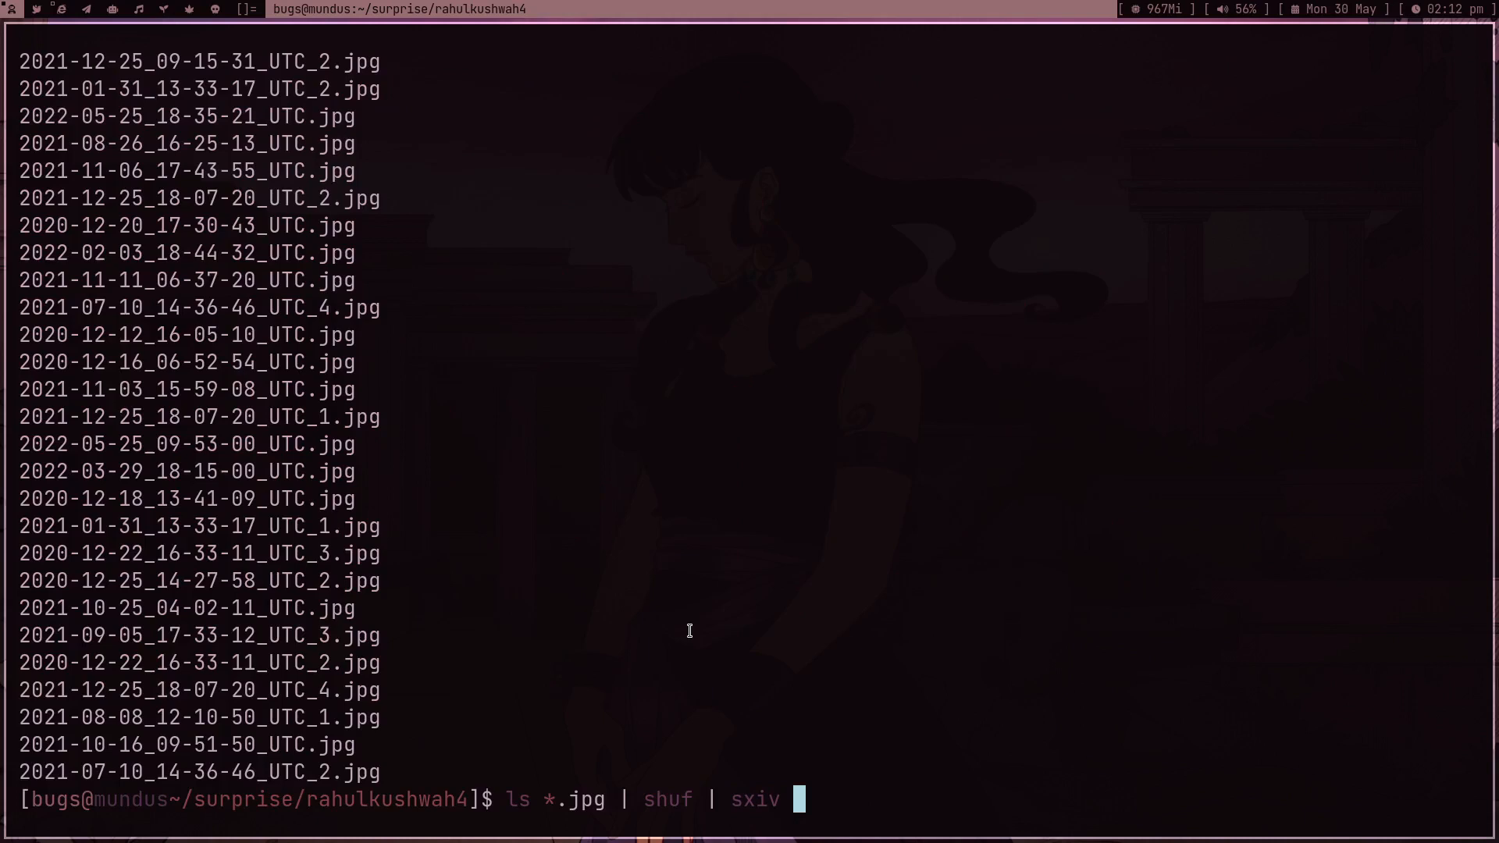
pyautogui.write('-i')
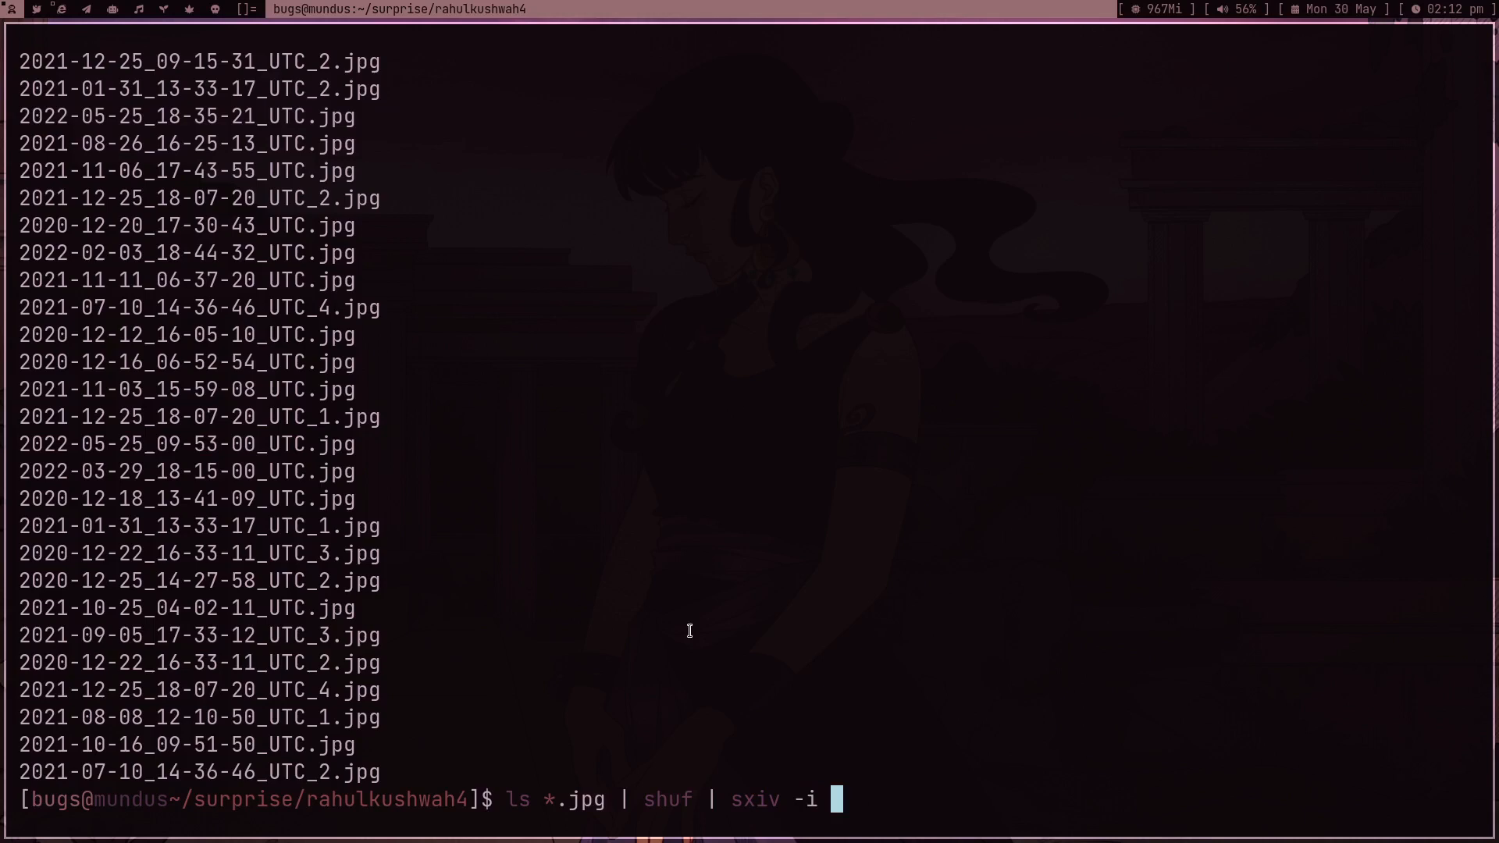
pyautogui.moveTo(711, 804)
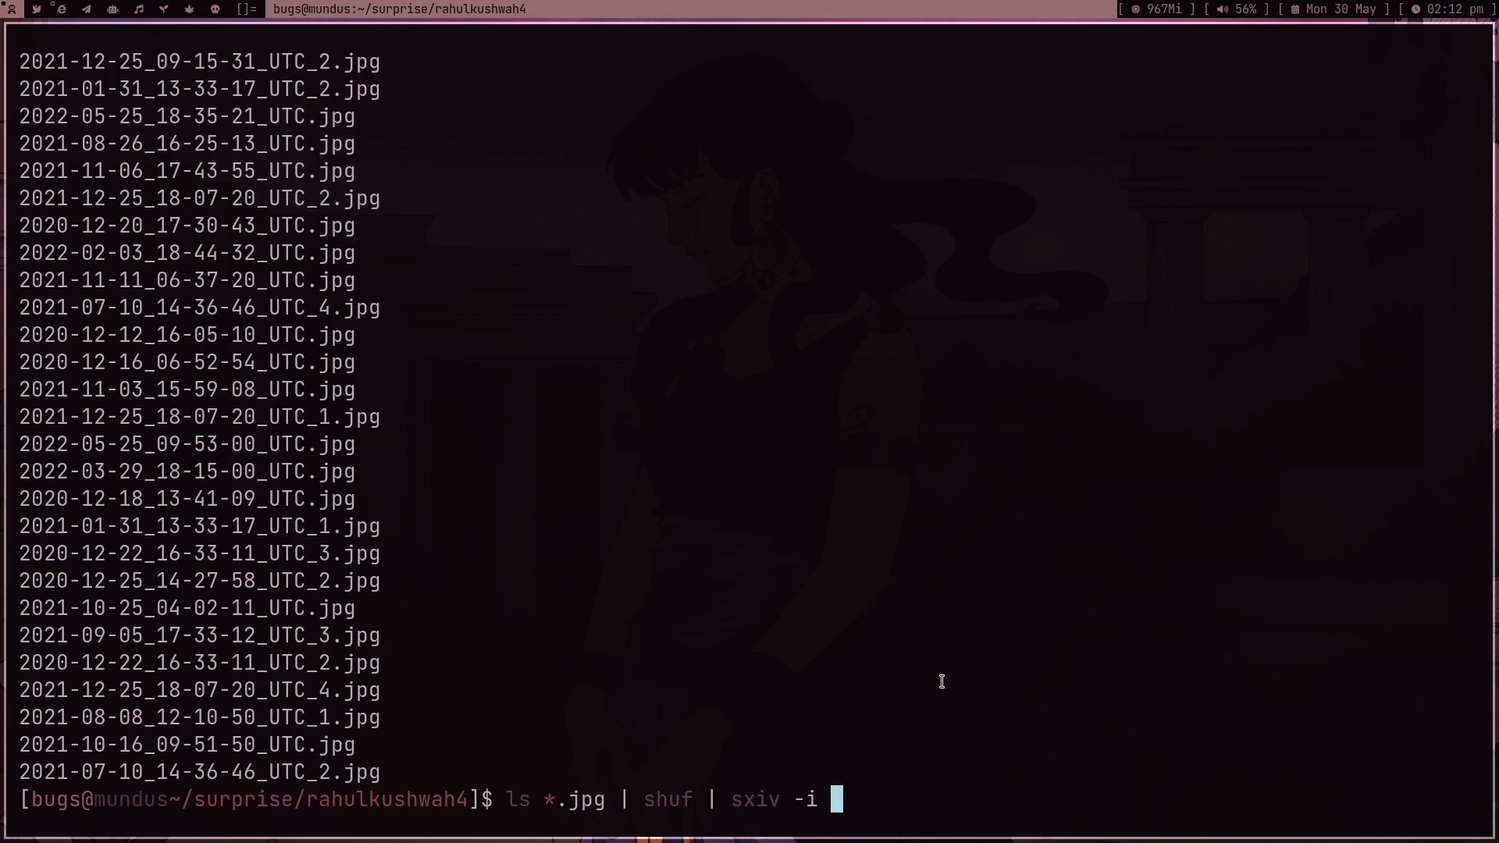
pyautogui.write('b')
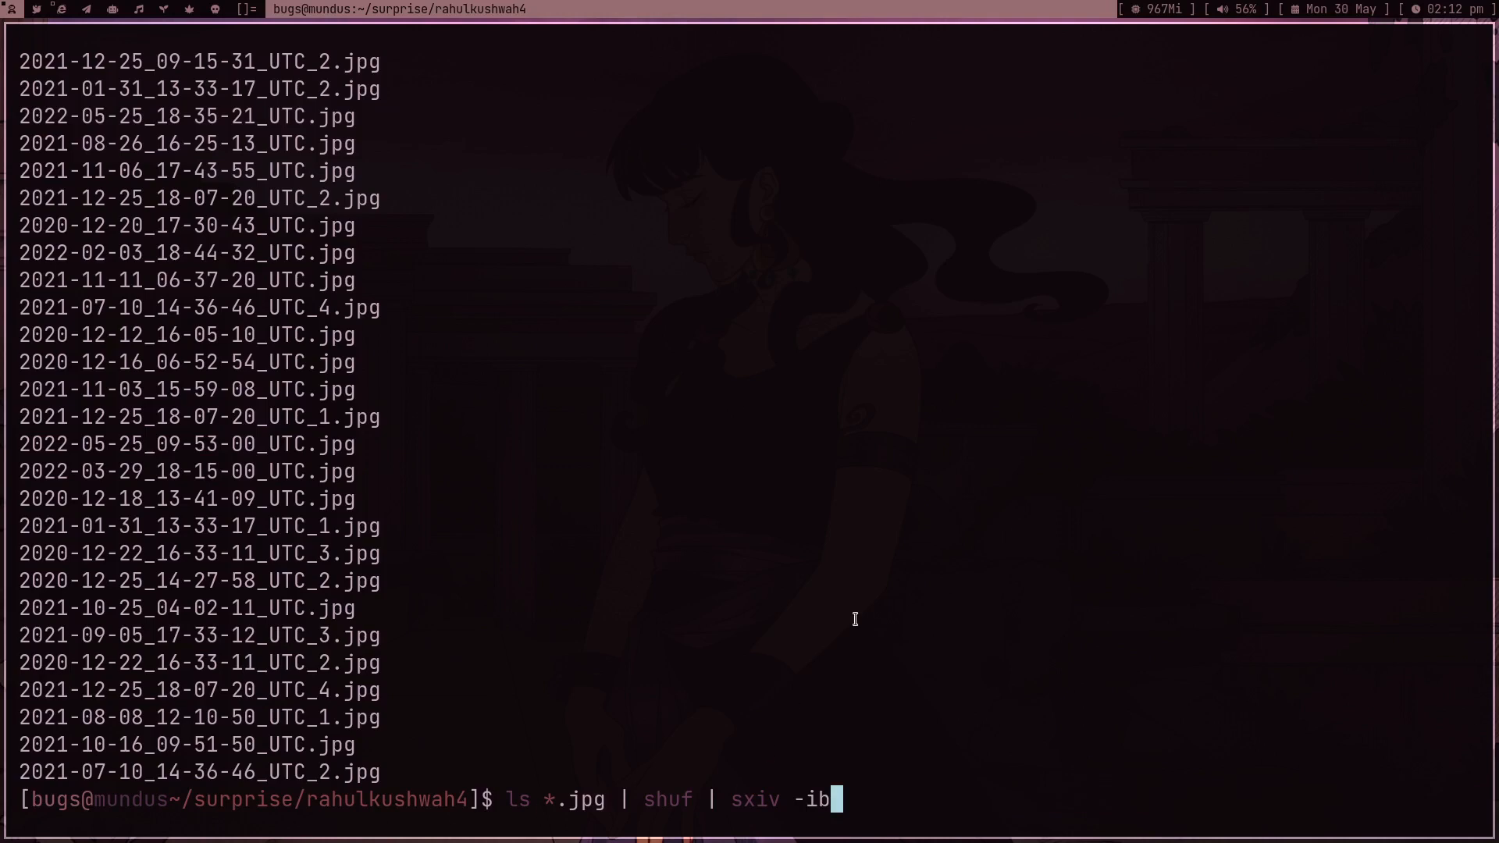
pyautogui.write('S')
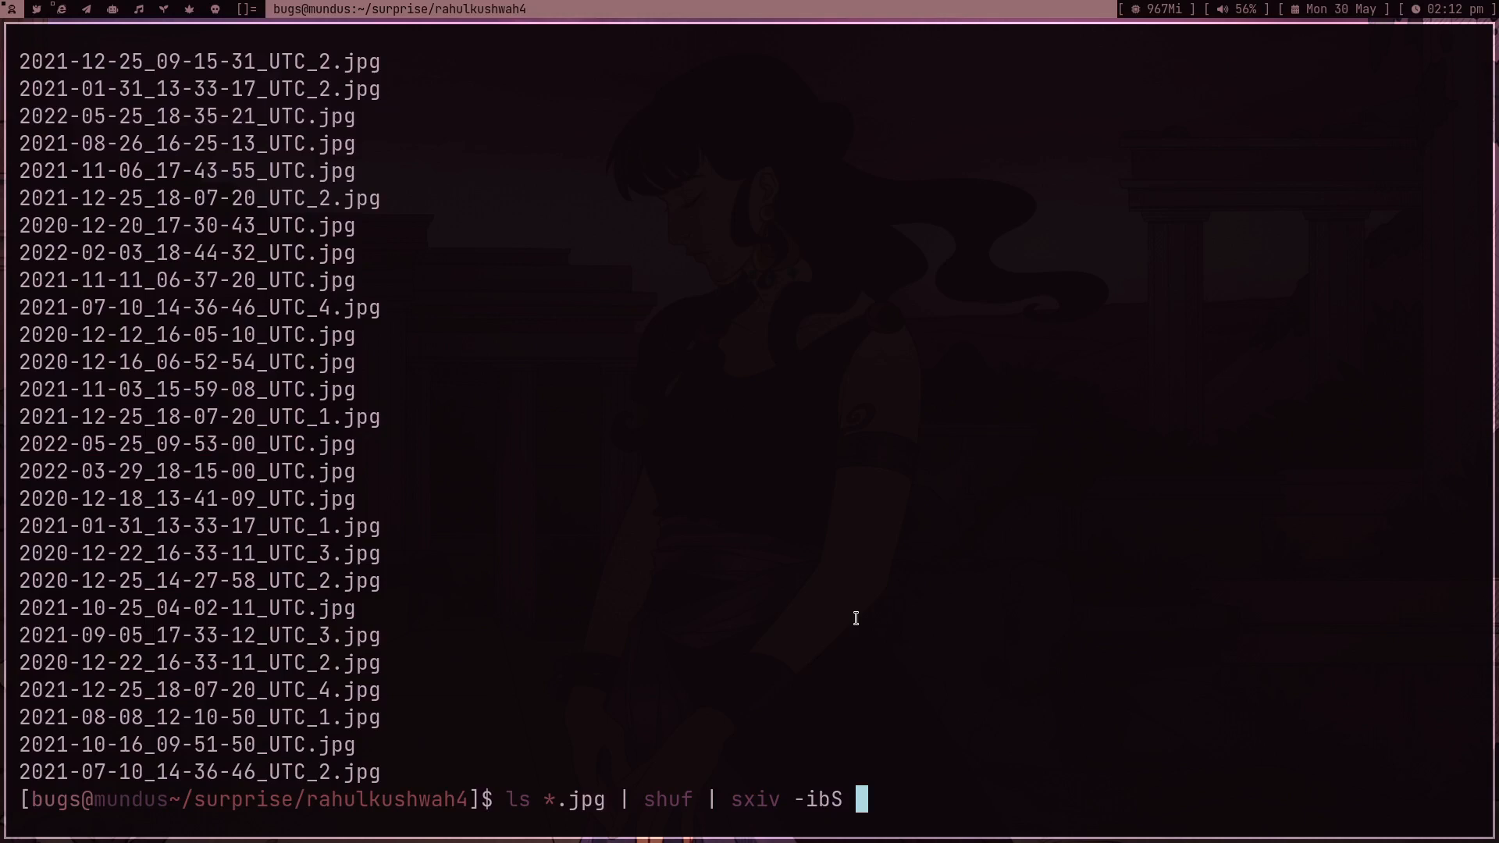
pyautogui.write('3')
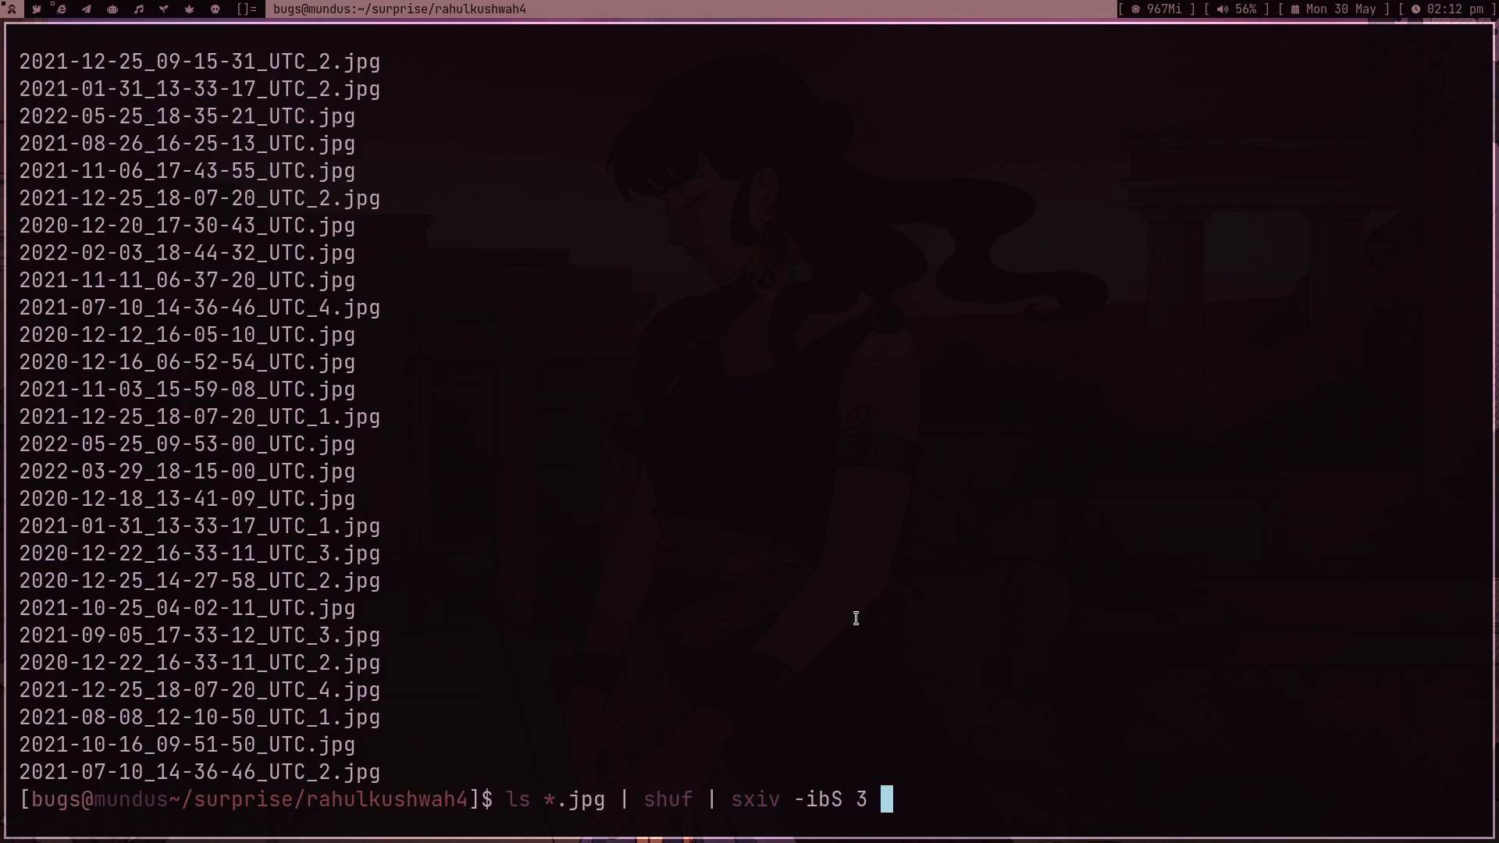
pyautogui.write('f')
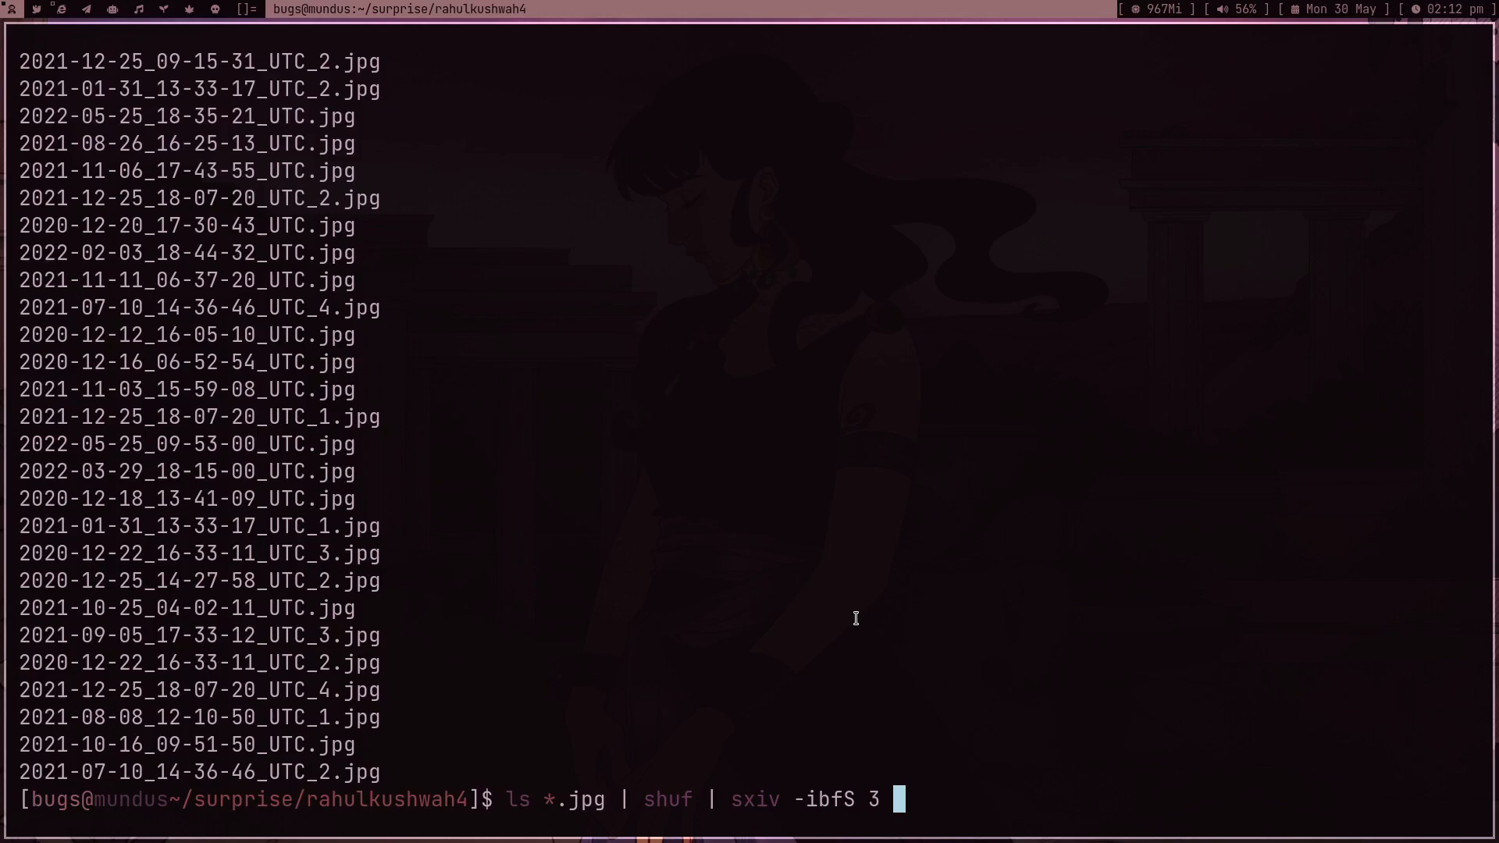
pyautogui.press('Return')
pyautogui.write('sxiv')
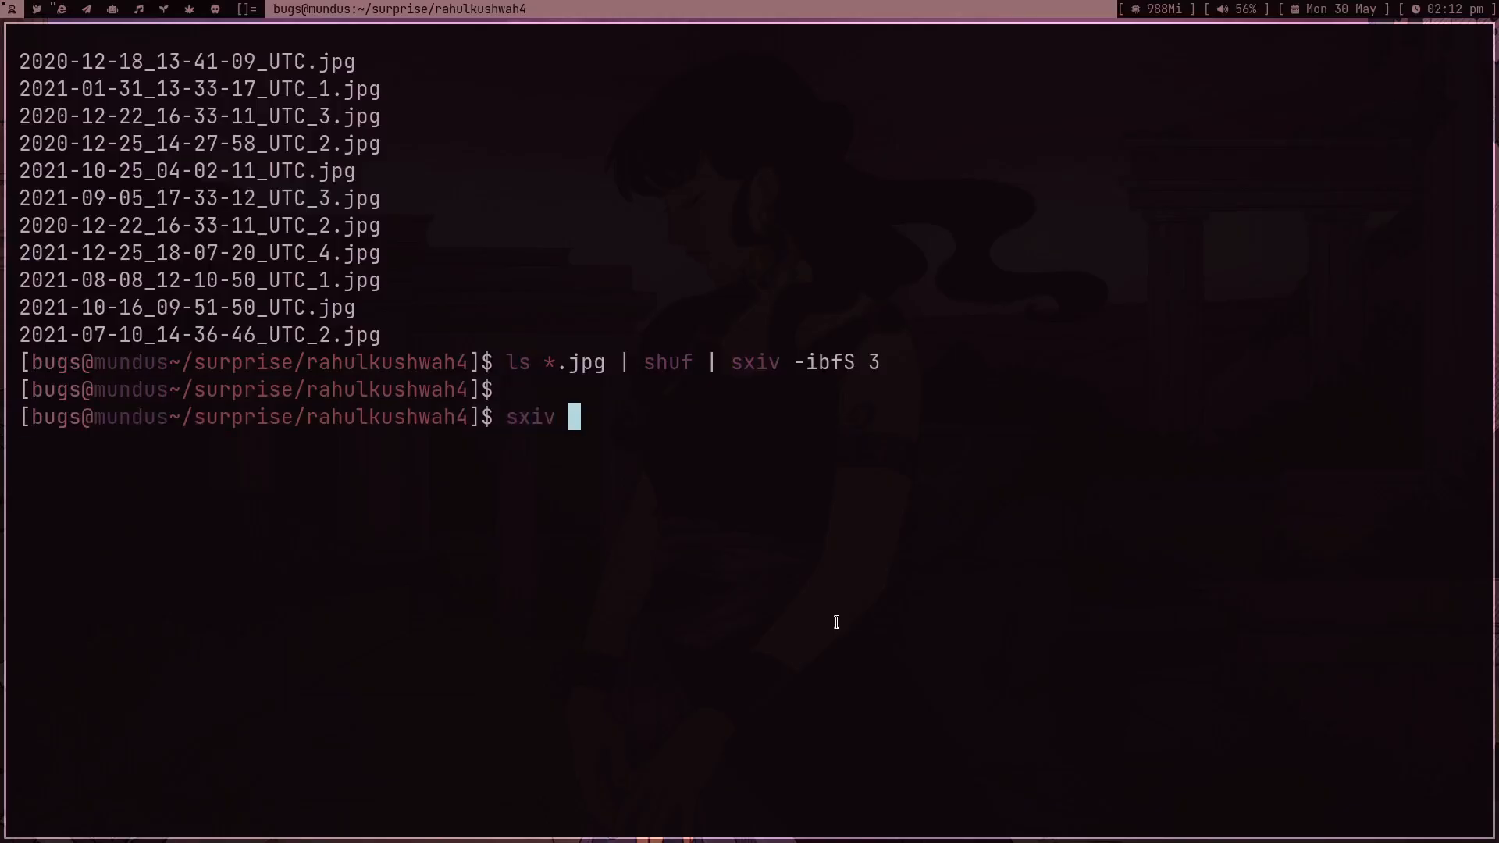
# - Rerun the sxiv command to show the profile photos in thumbnail mode
pyautogui.press('Return')
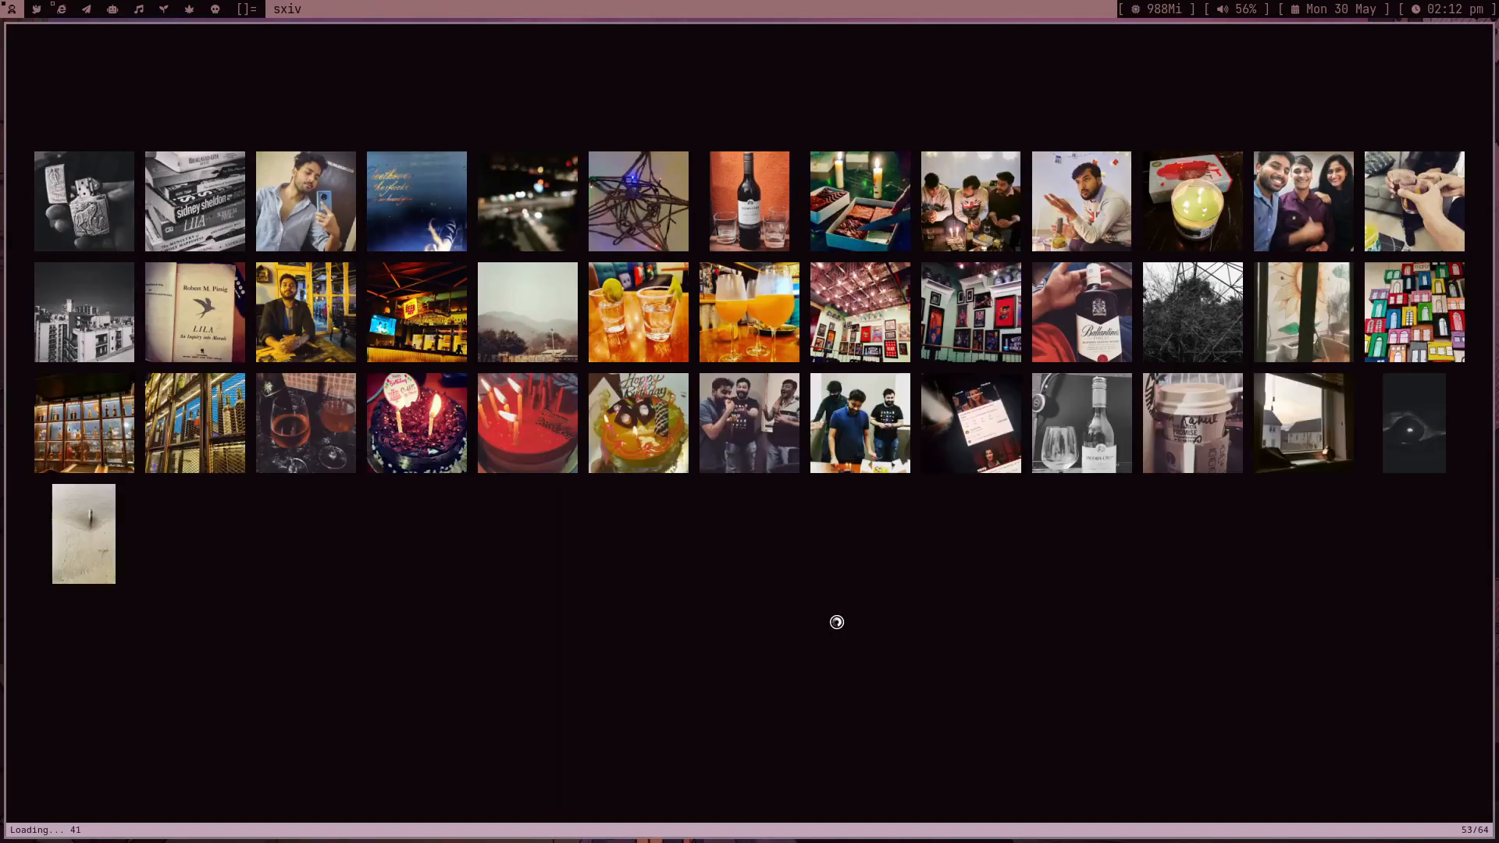